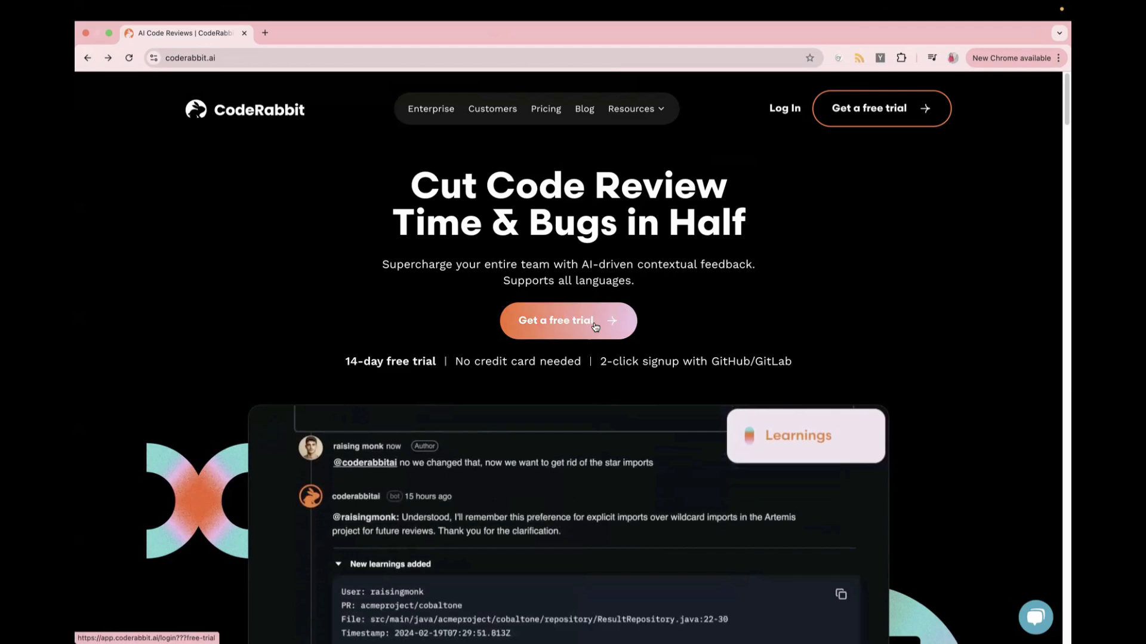
Begin the CodeRabbit free trial and choose sign-up with the GitHub account.
click(568, 320)
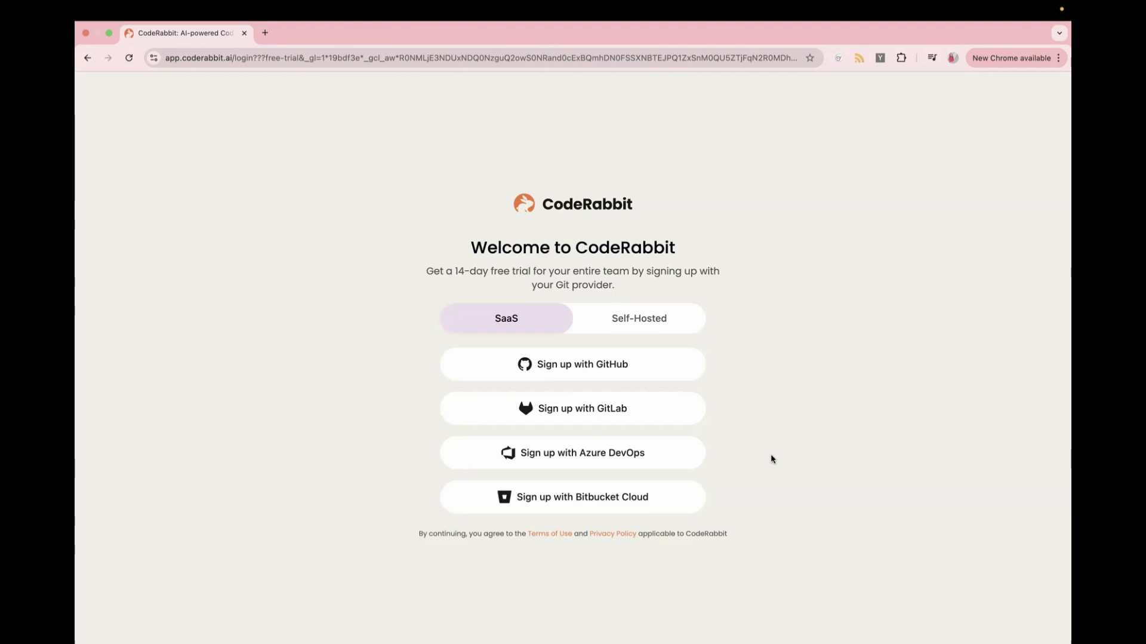
click(572, 363)
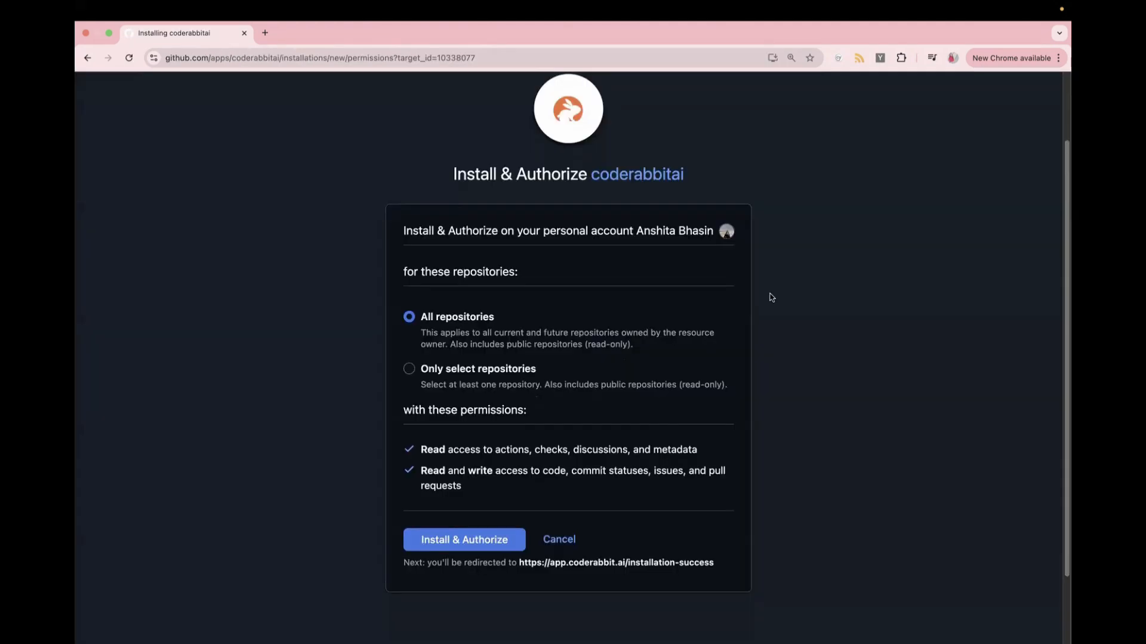
mouse_move(837, 493)
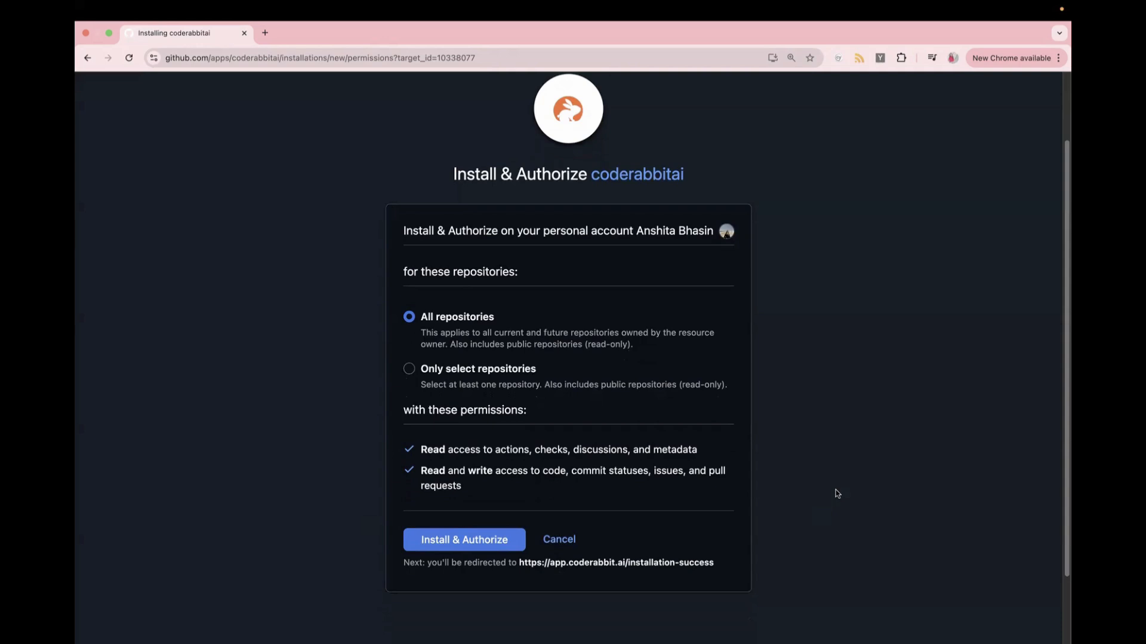
mouse_move(566, 405)
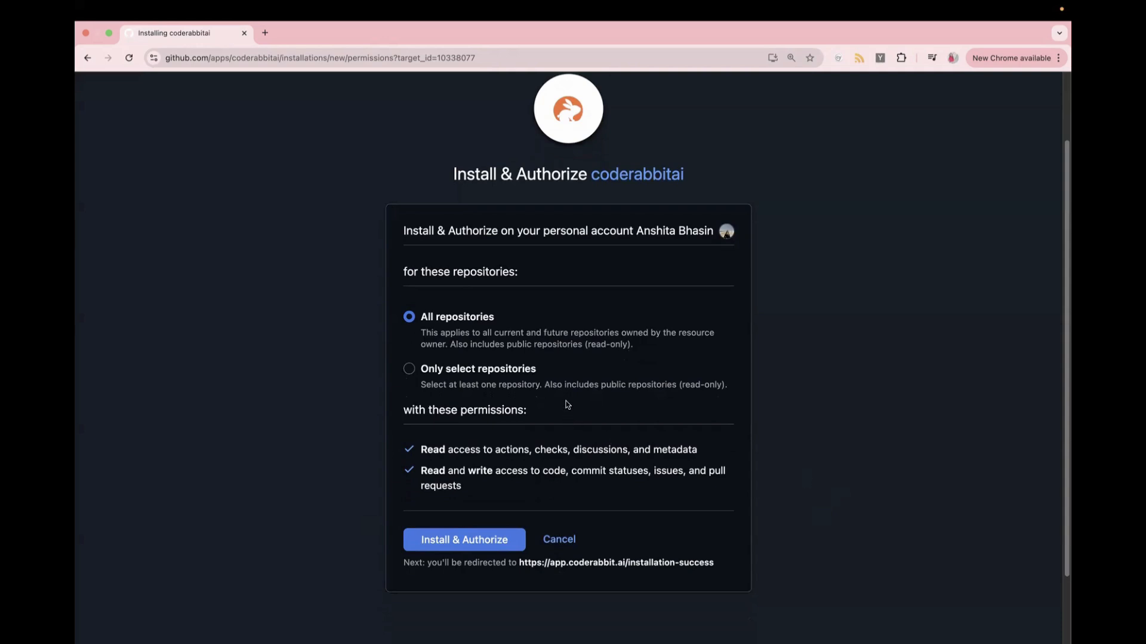
Pick the Playwright-with-AI repository and Install & Authorize CodeRabbit for it only.
text(play)
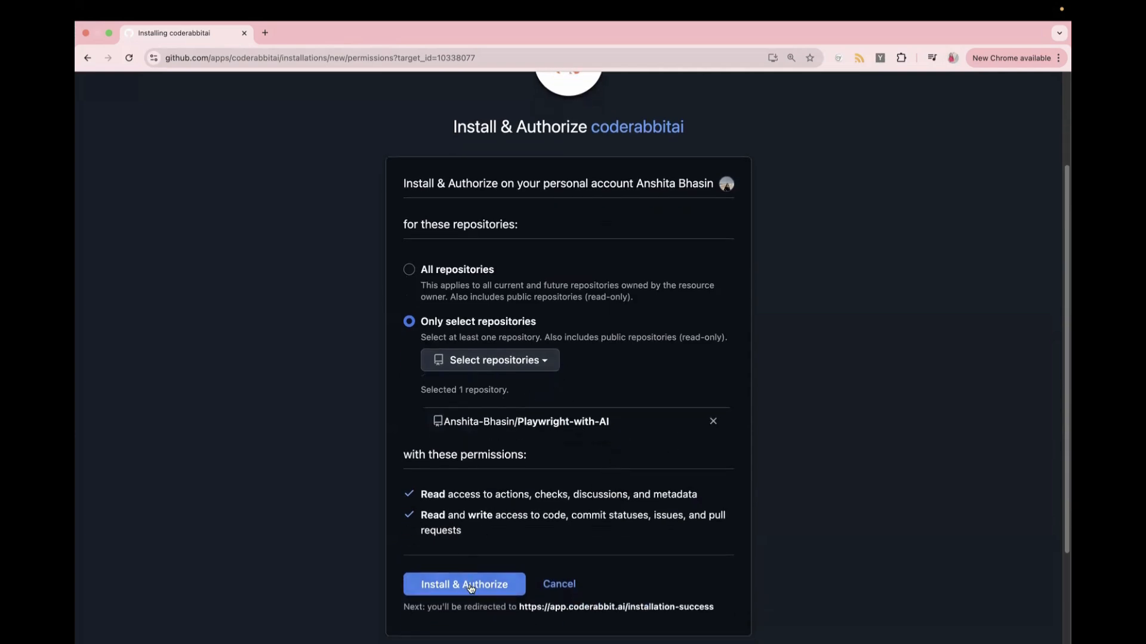
click(464, 583)
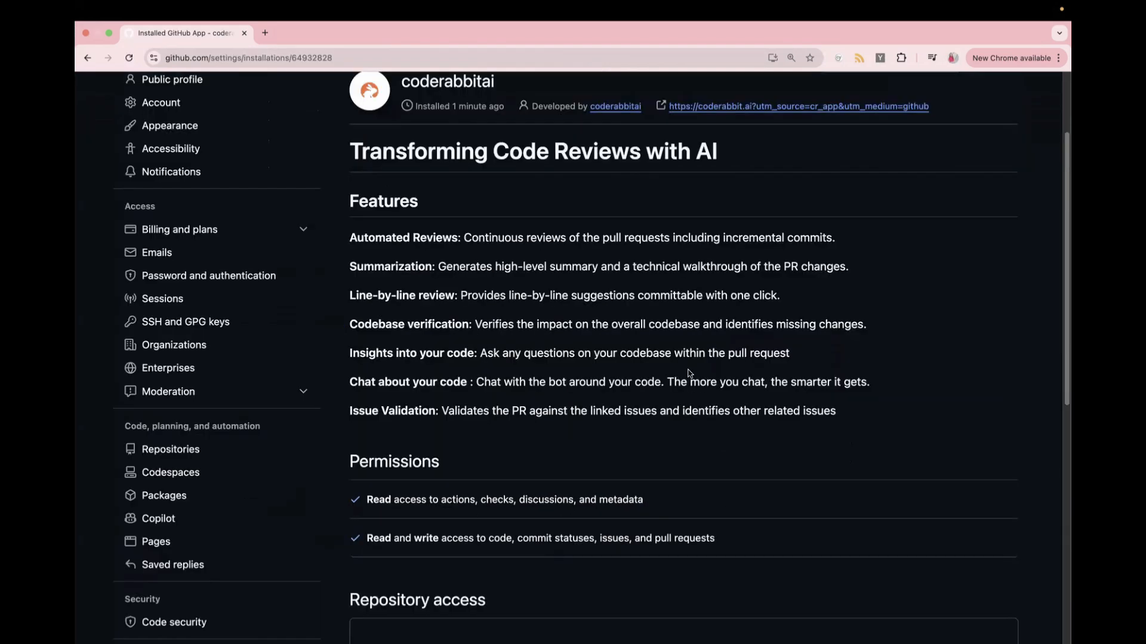
mouse_move(706, 377)
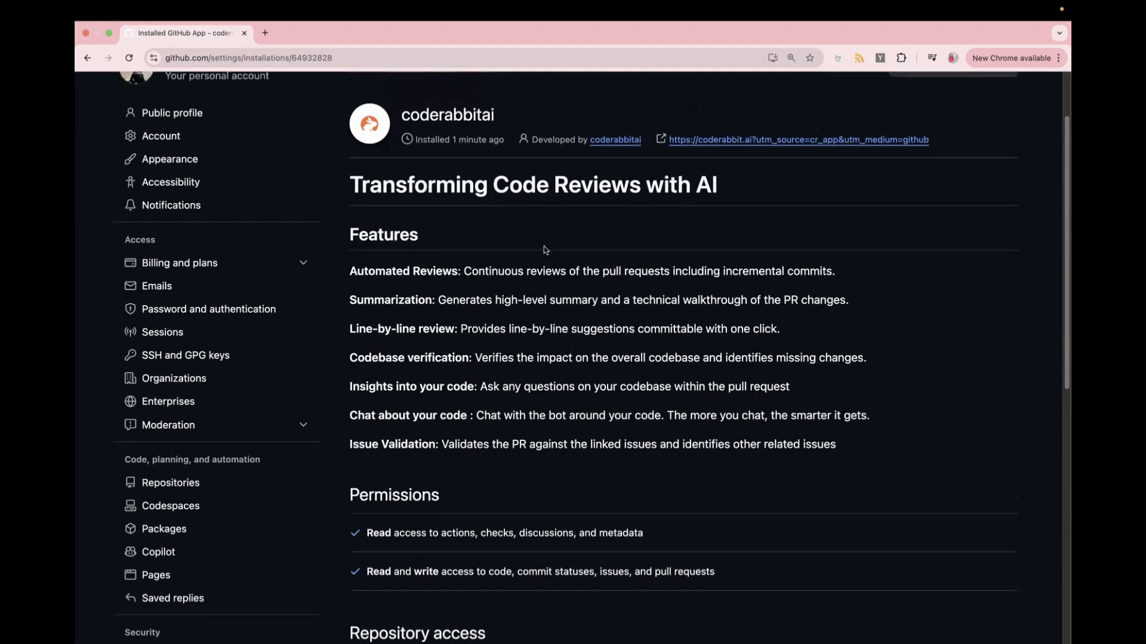
drag(416, 138, 500, 138)
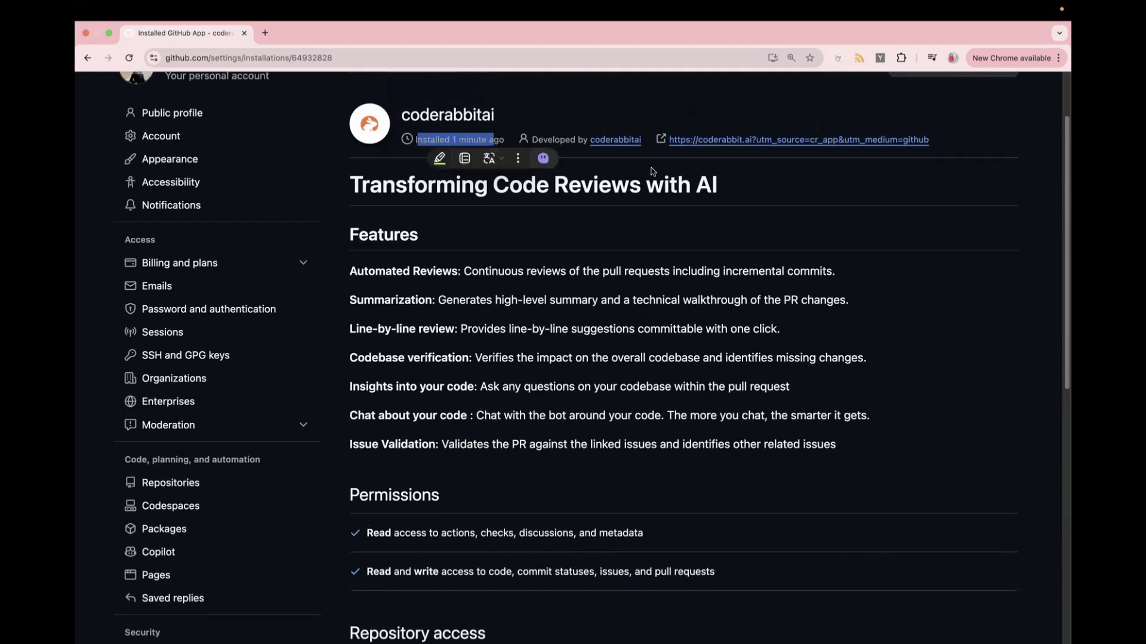
scroll(down, 3)
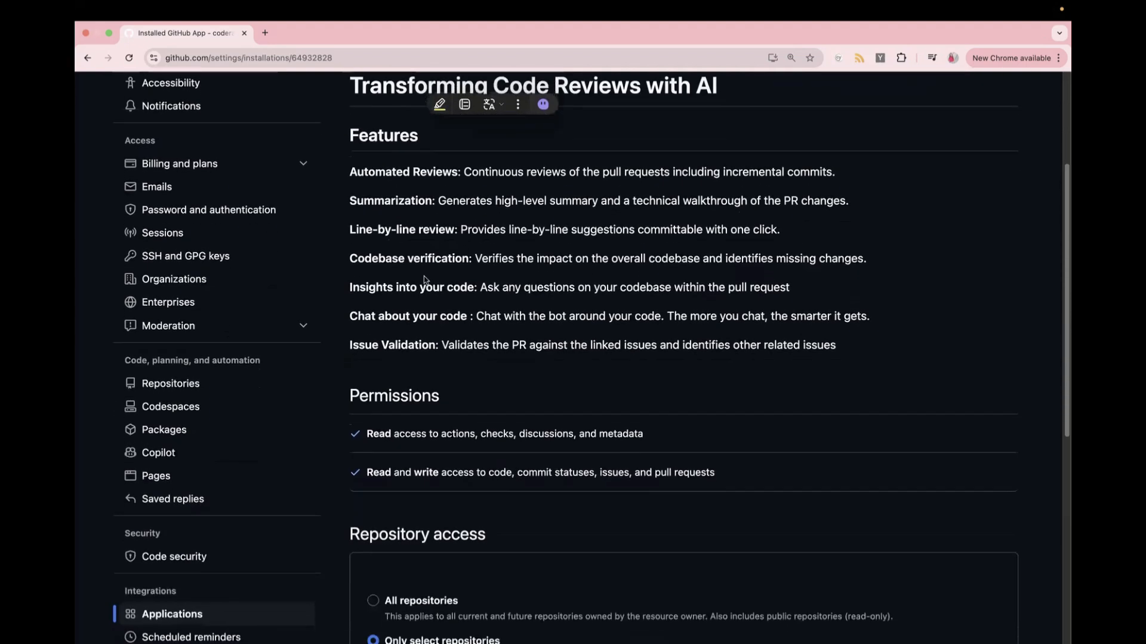
mouse_move(581, 244)
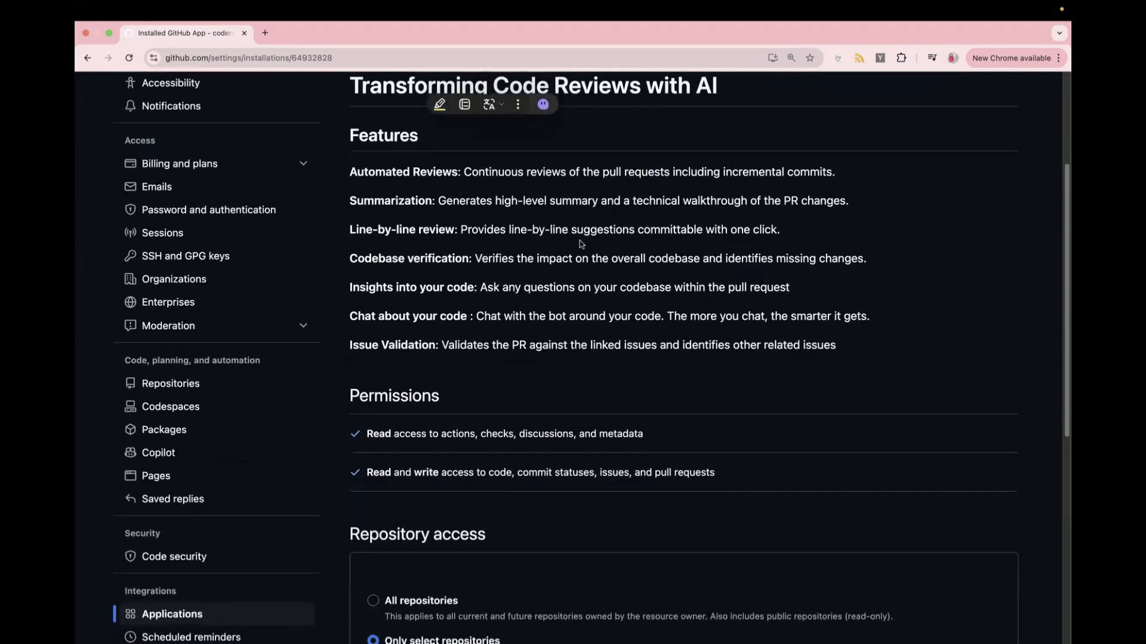
mouse_move(840, 178)
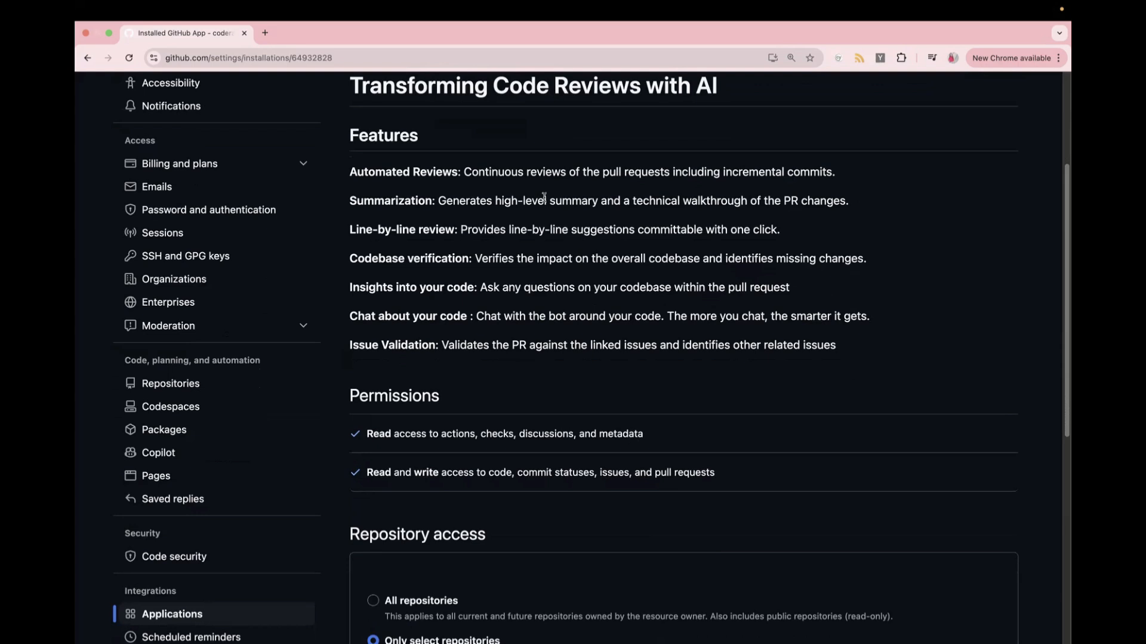
mouse_move(558, 206)
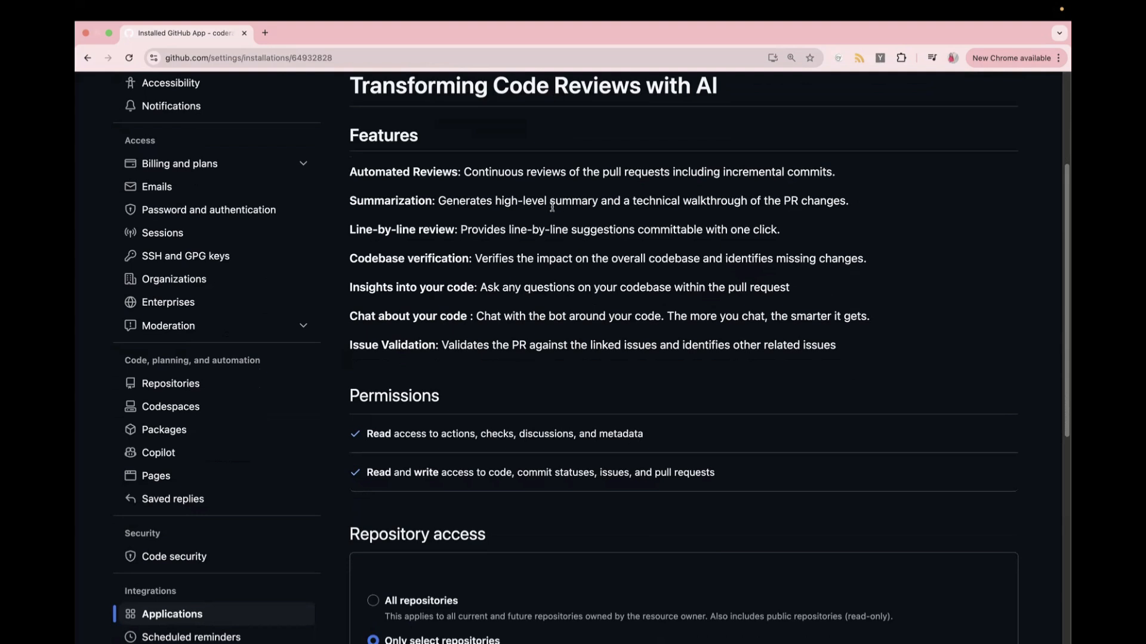
drag(461, 229, 635, 229)
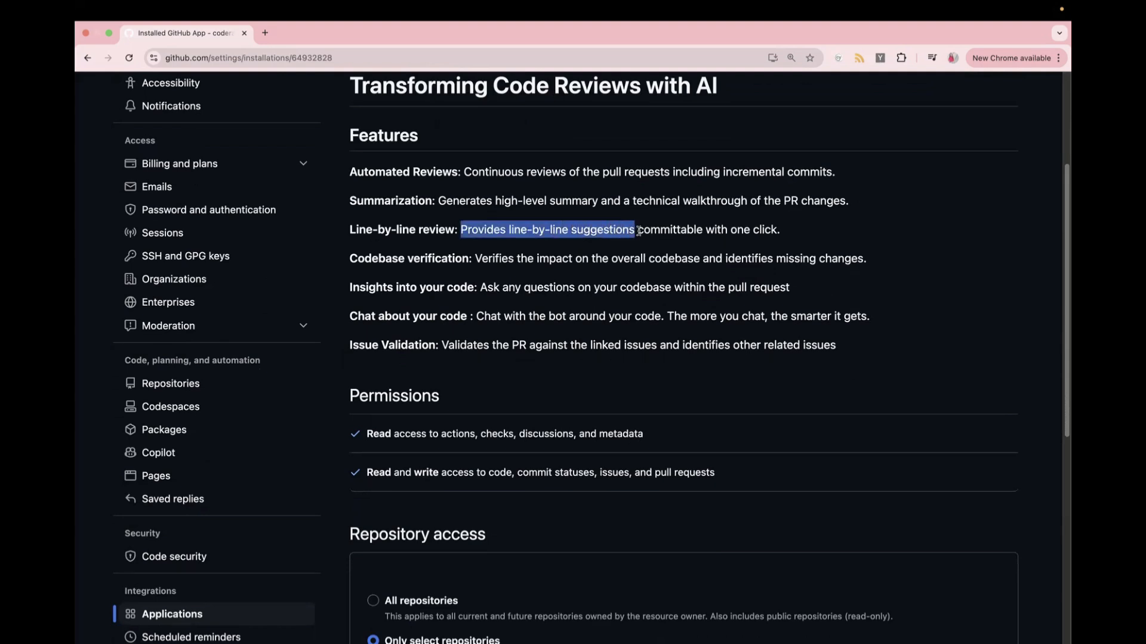
drag(634, 229, 670, 229)
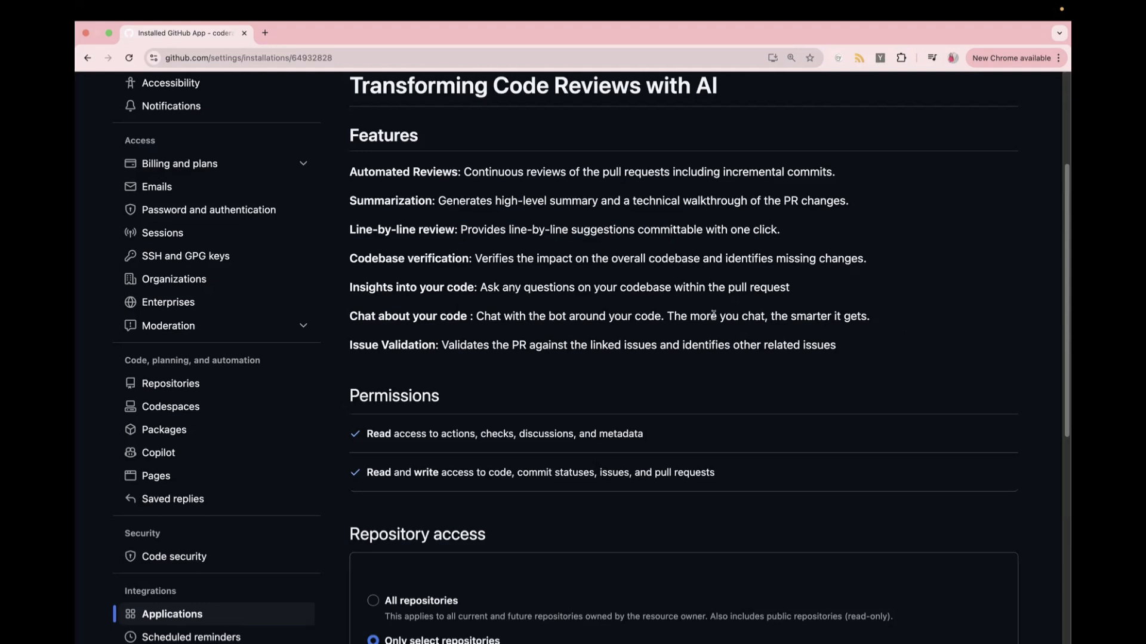
mouse_move(810, 337)
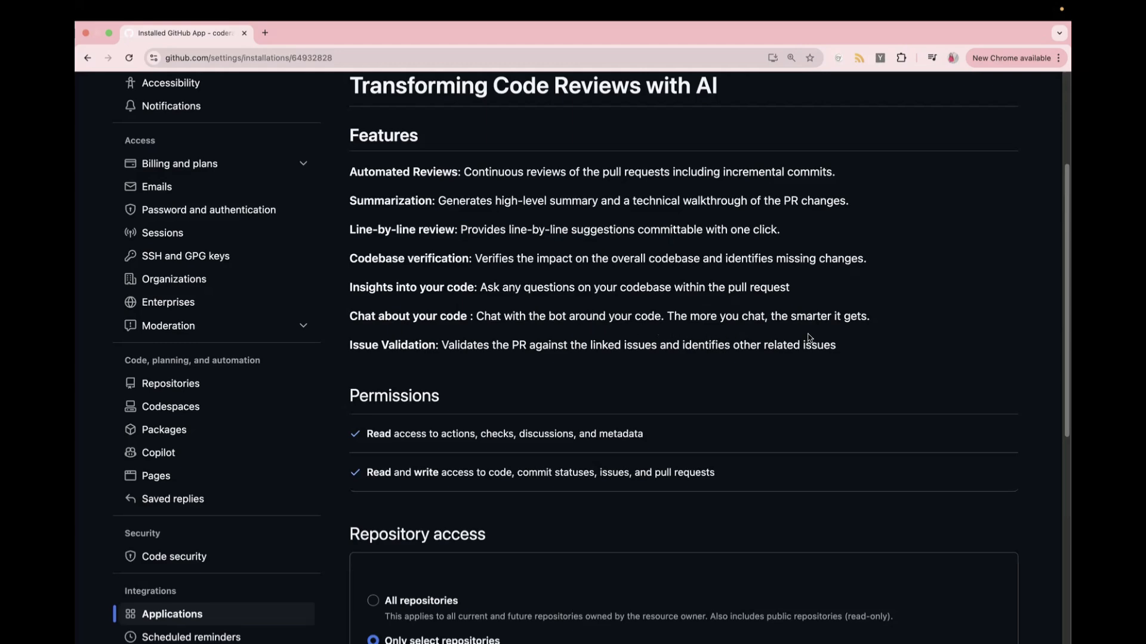
mouse_move(892, 330)
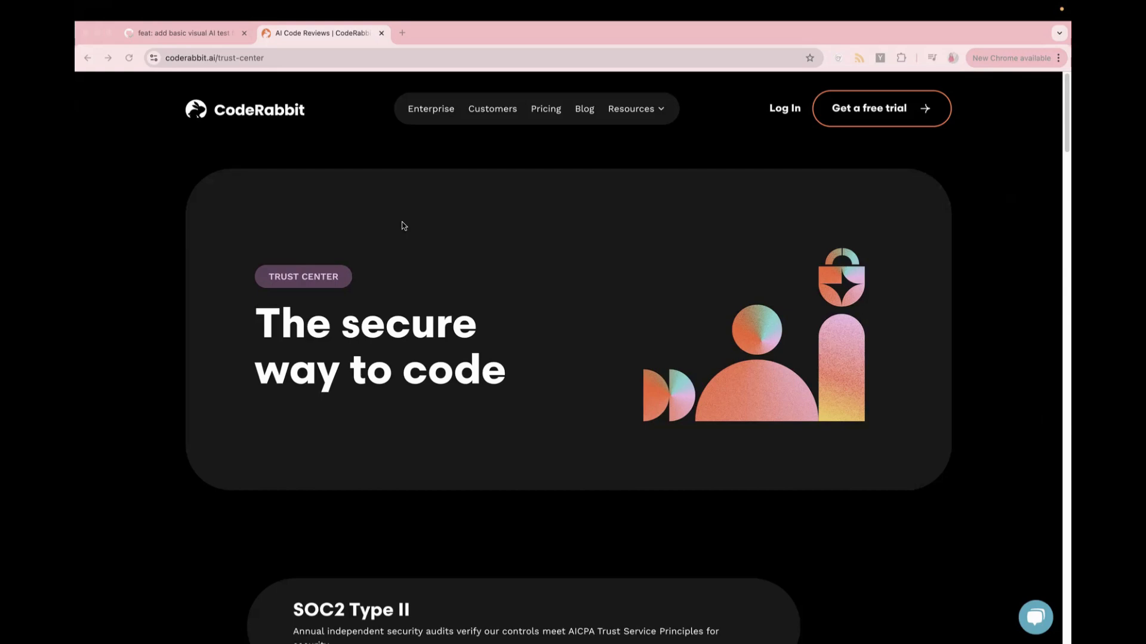
scroll(down, 3)
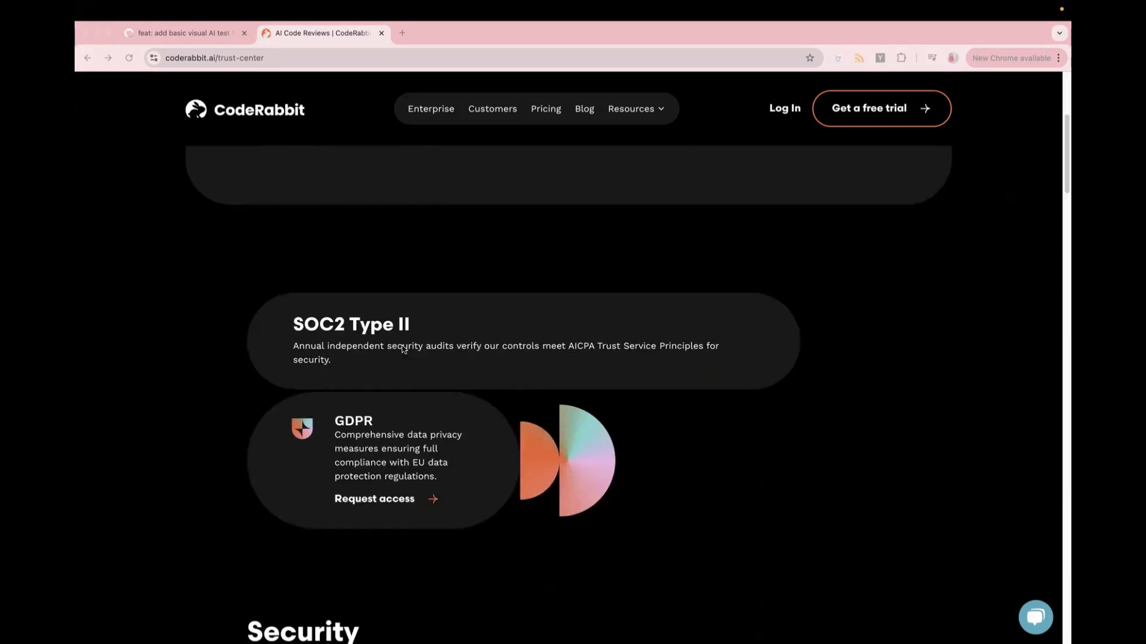
mouse_move(444, 409)
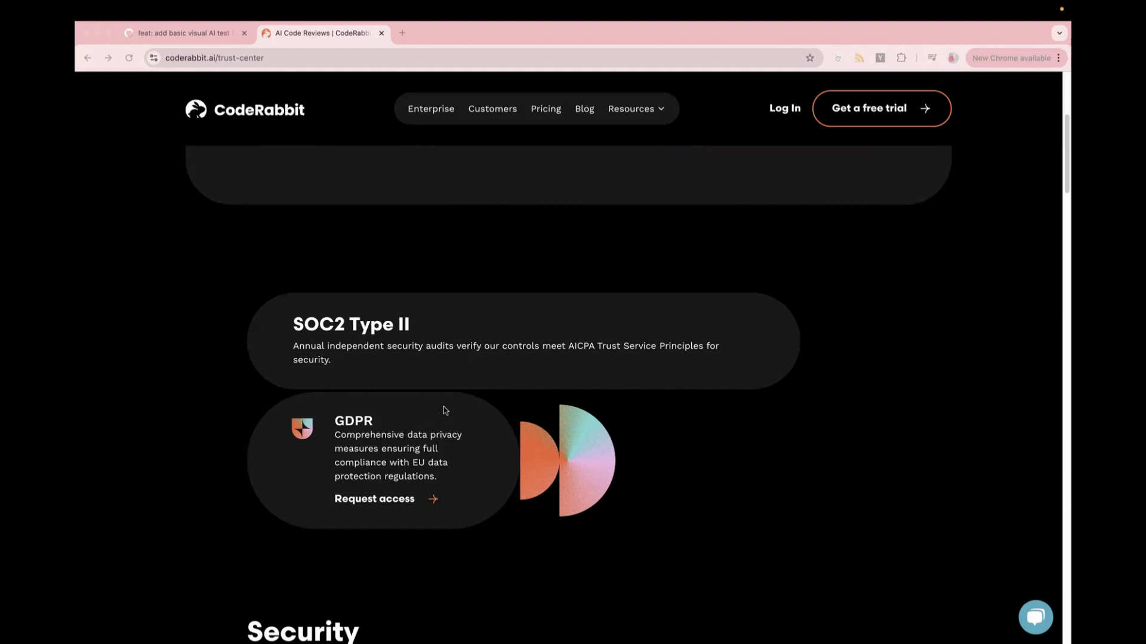
scroll(down, 3)
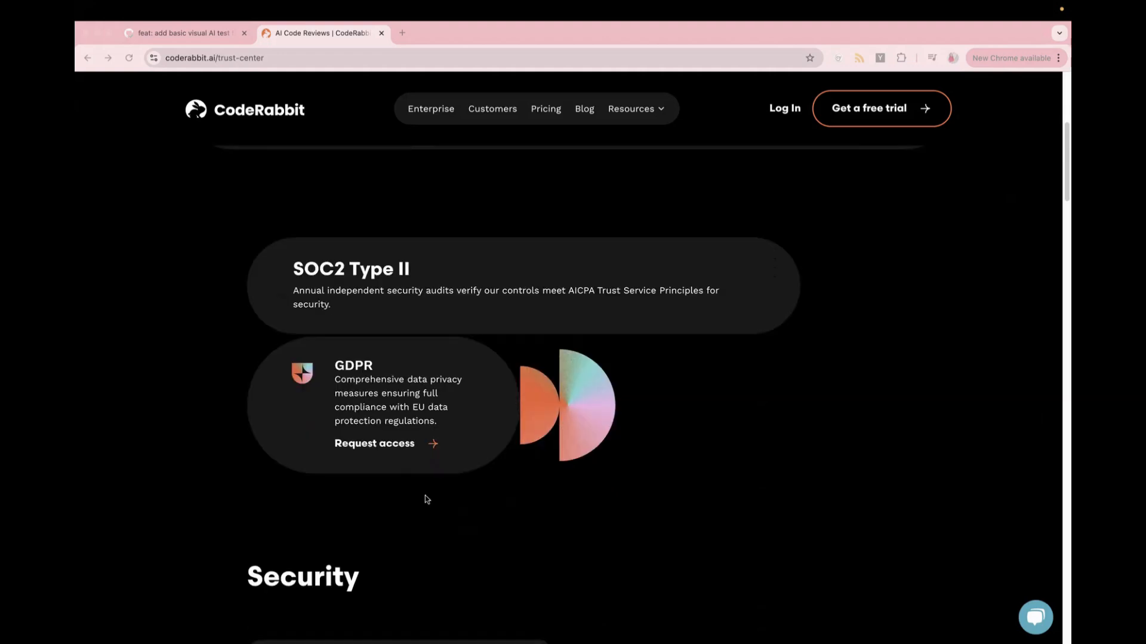
scroll(down, 3)
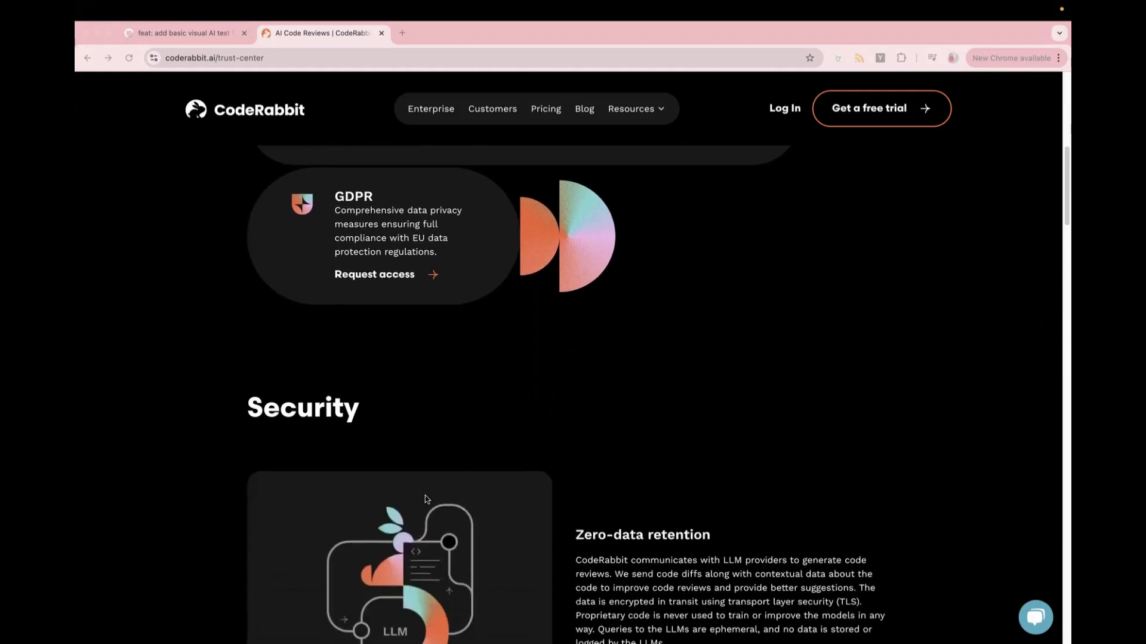
scroll(down, 3)
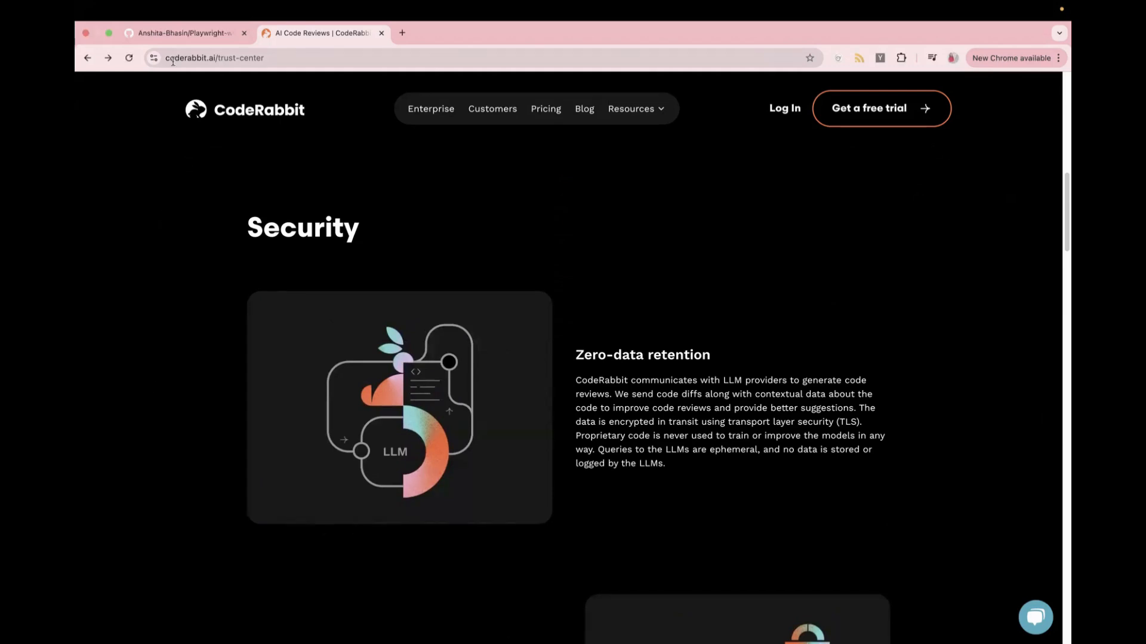
Run git push in the terminal to publish the coderabbit-visual-checks commit to GitHub.
click(185, 34)
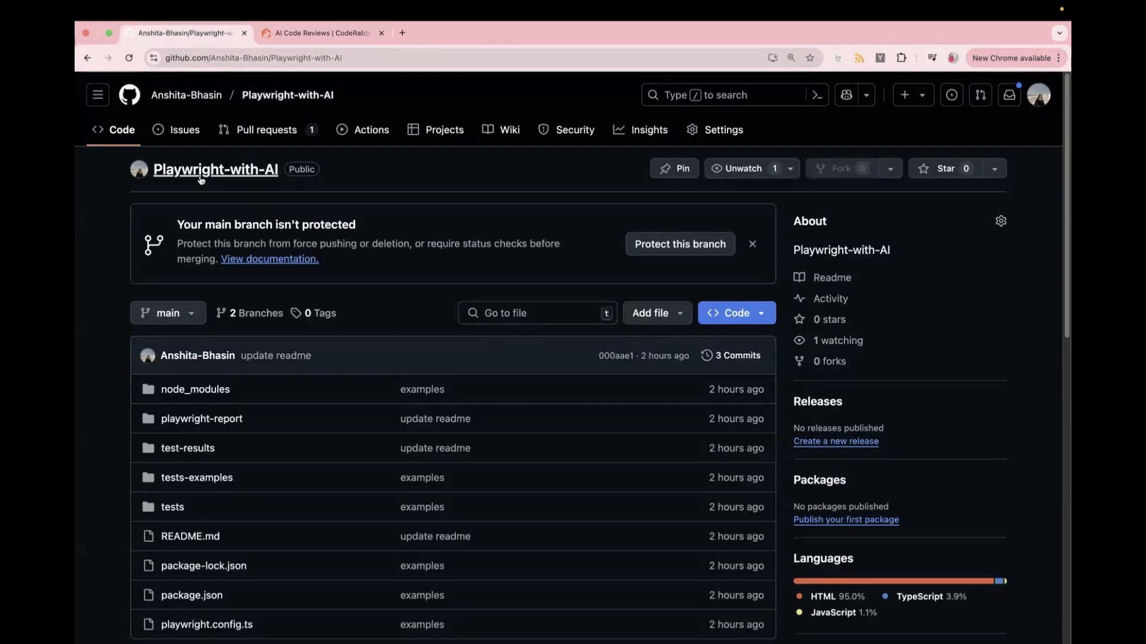
mouse_move(114, 212)
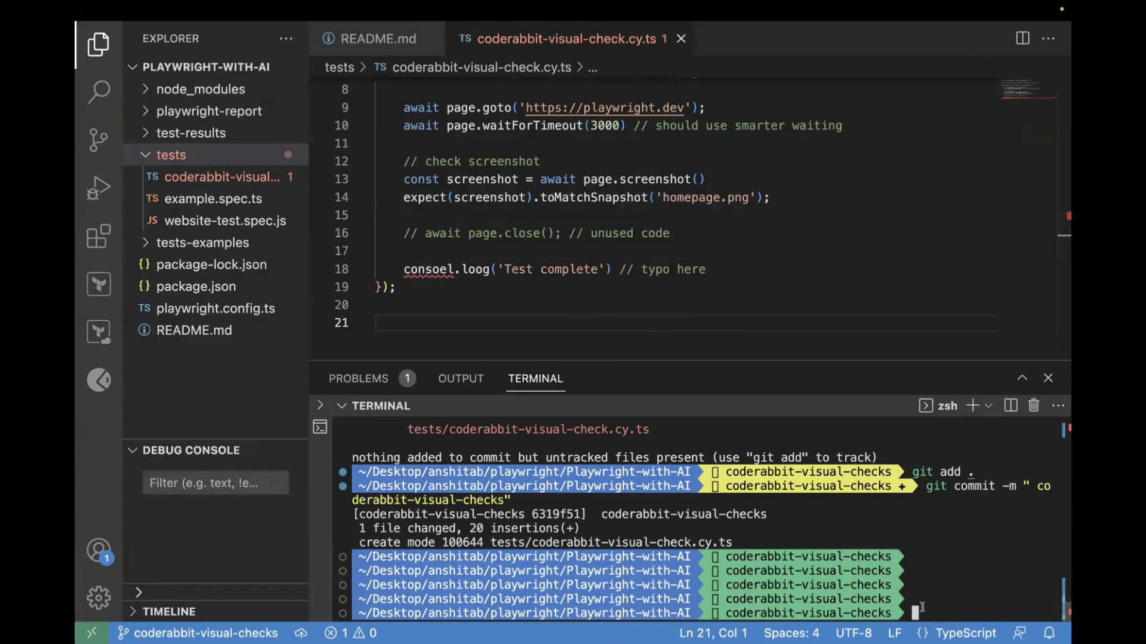
text(git push)
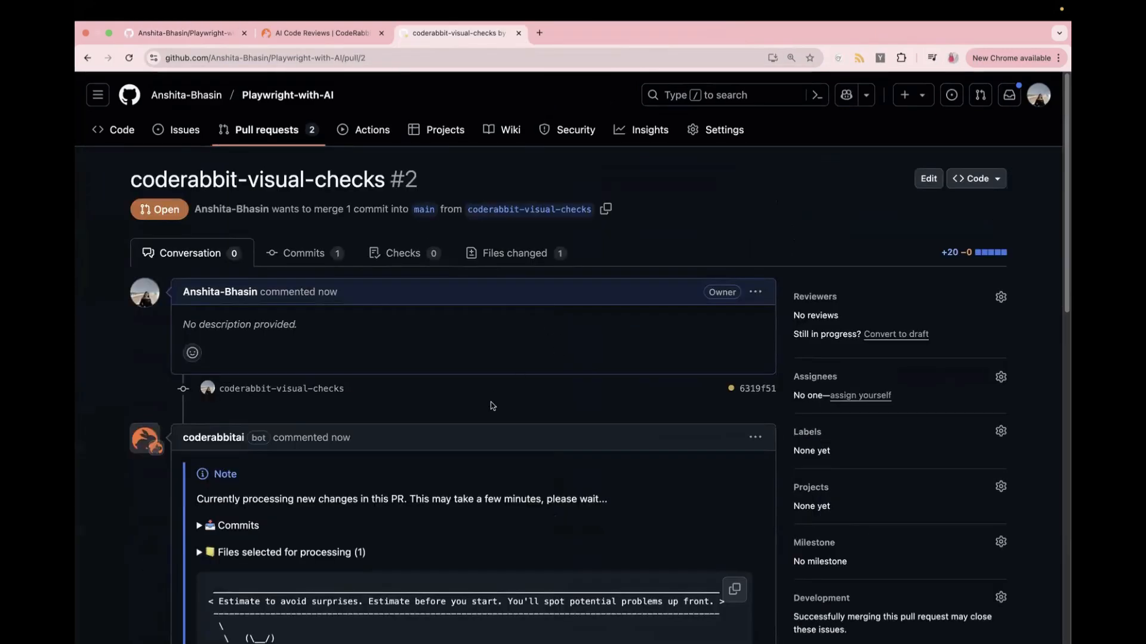
Move through CodeRabbit's PR #2 review to the 'Fix typos in console.log statement' committable suggestion.
scroll(down, 3)
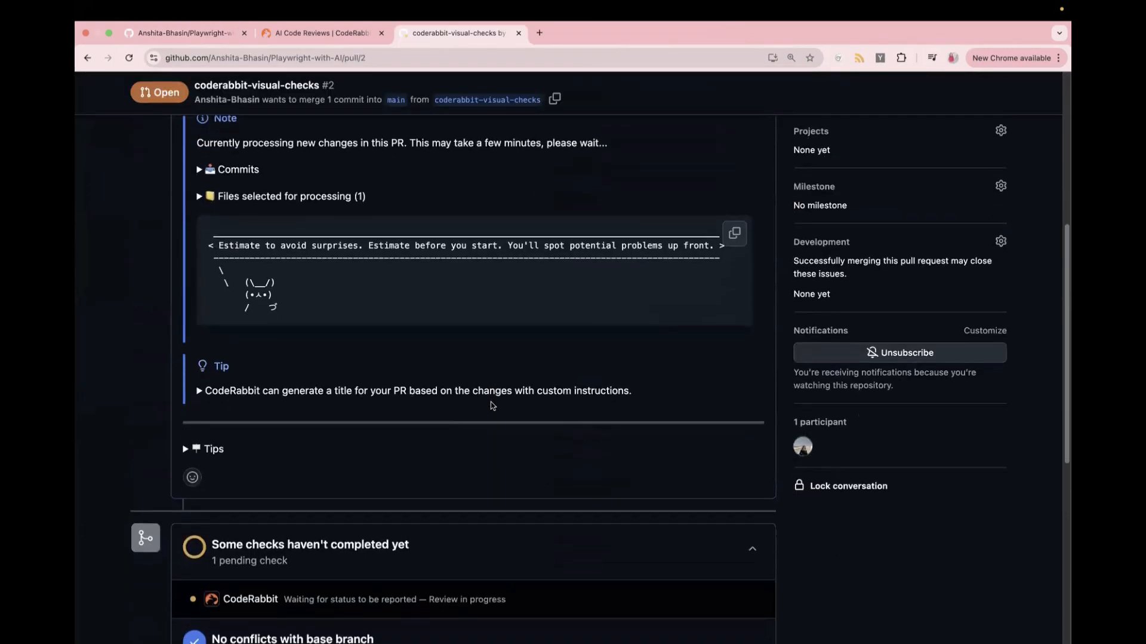
scroll(down, 3)
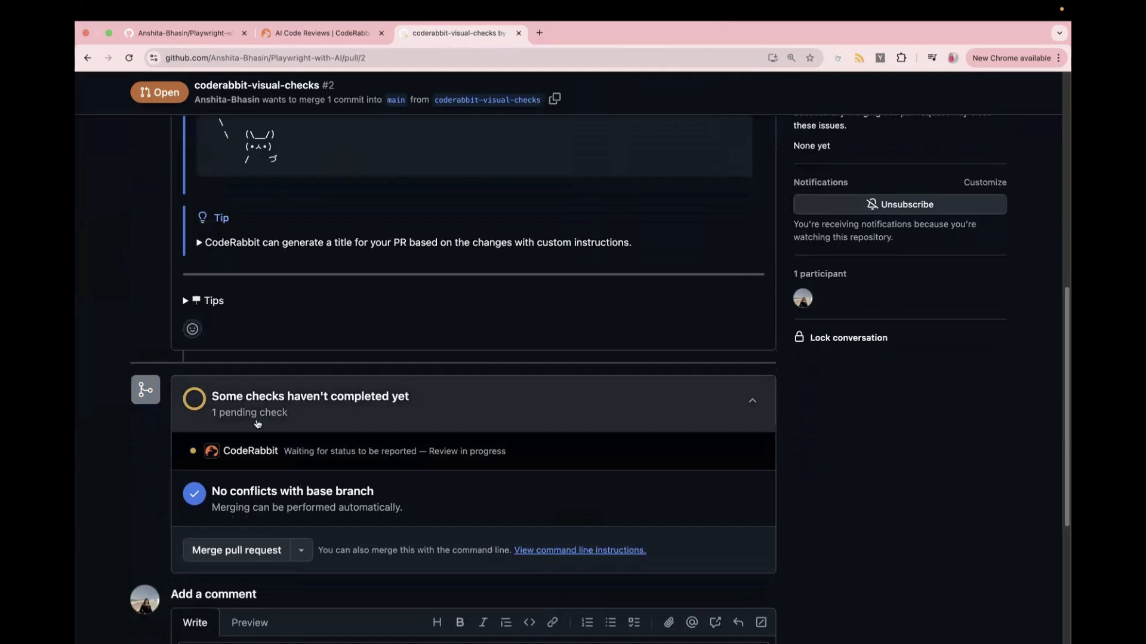
drag(286, 450, 458, 450)
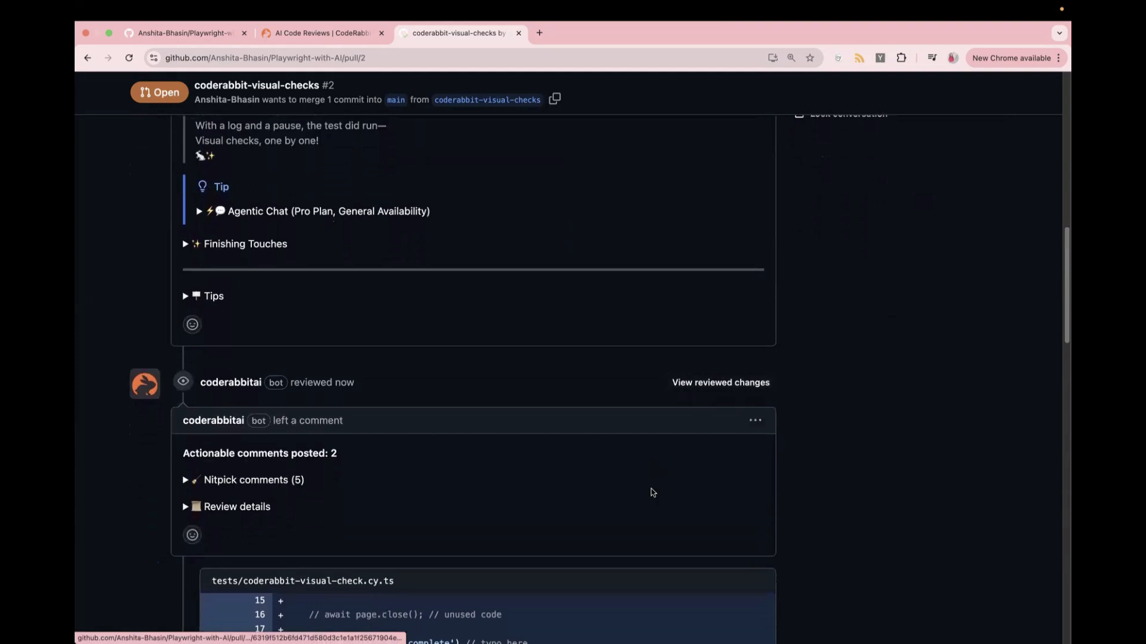
scroll(down, 3)
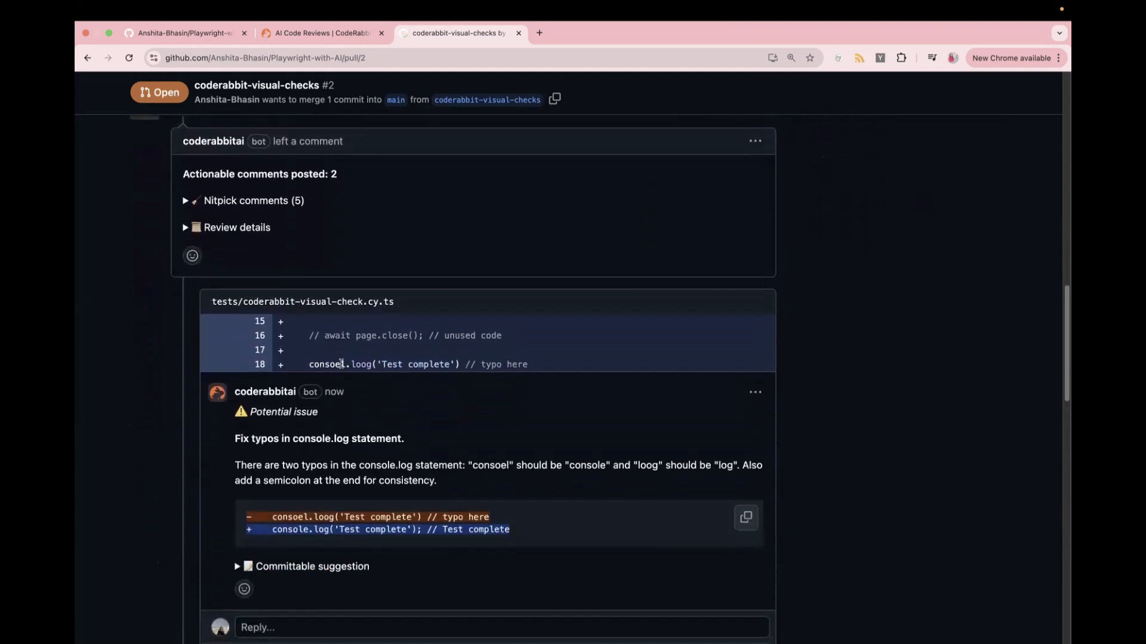
mouse_move(402, 428)
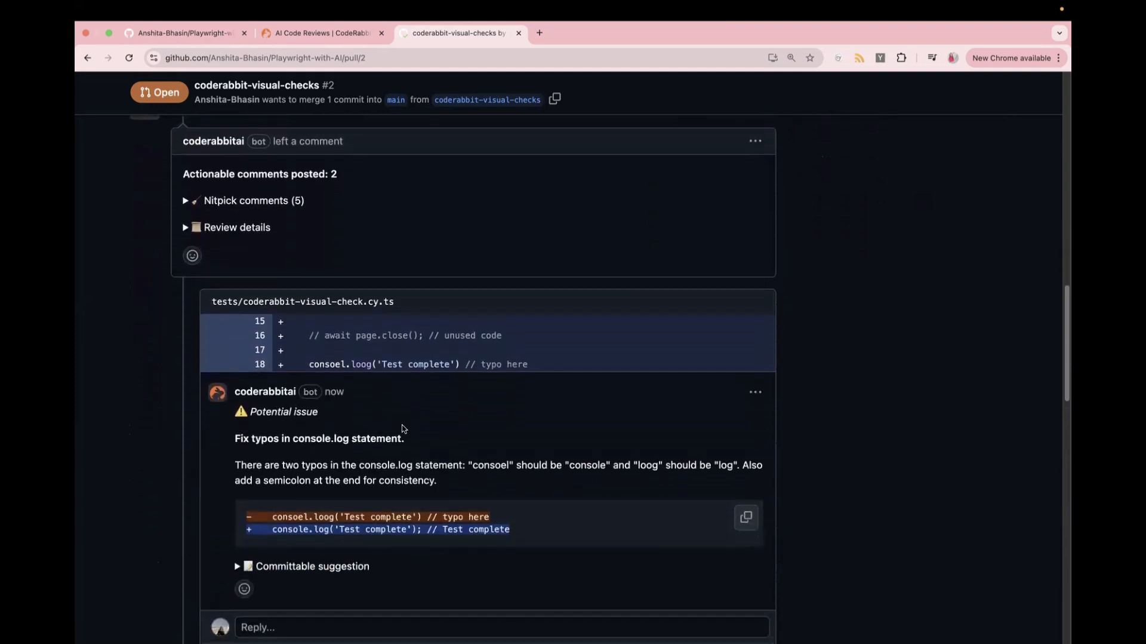
scroll(down, 3)
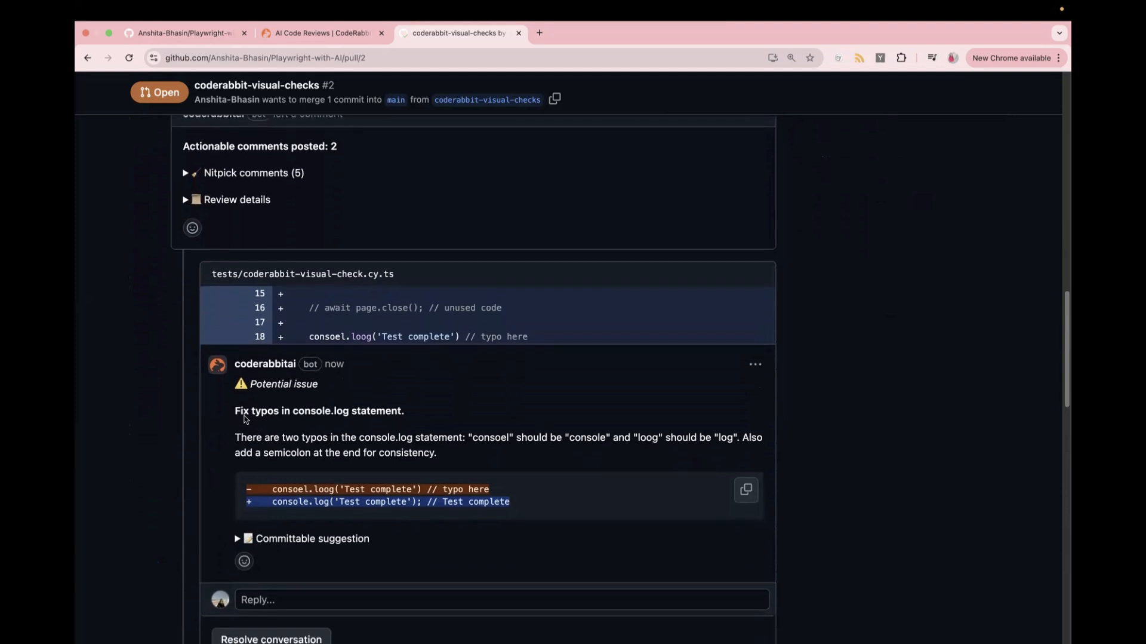
mouse_move(245, 417)
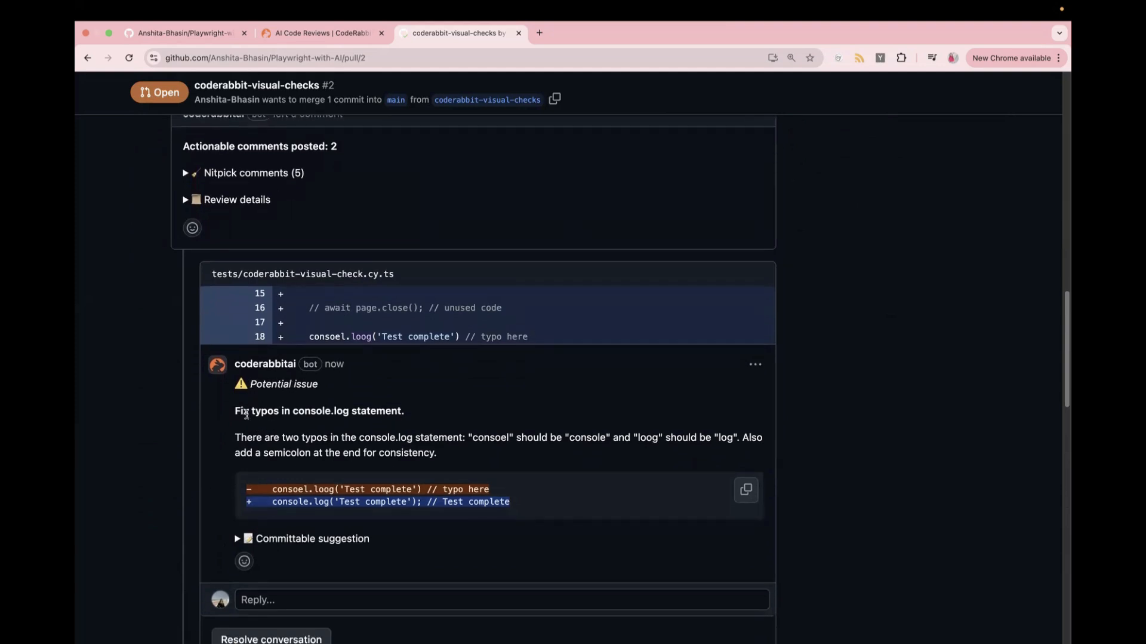
drag(262, 411, 405, 411)
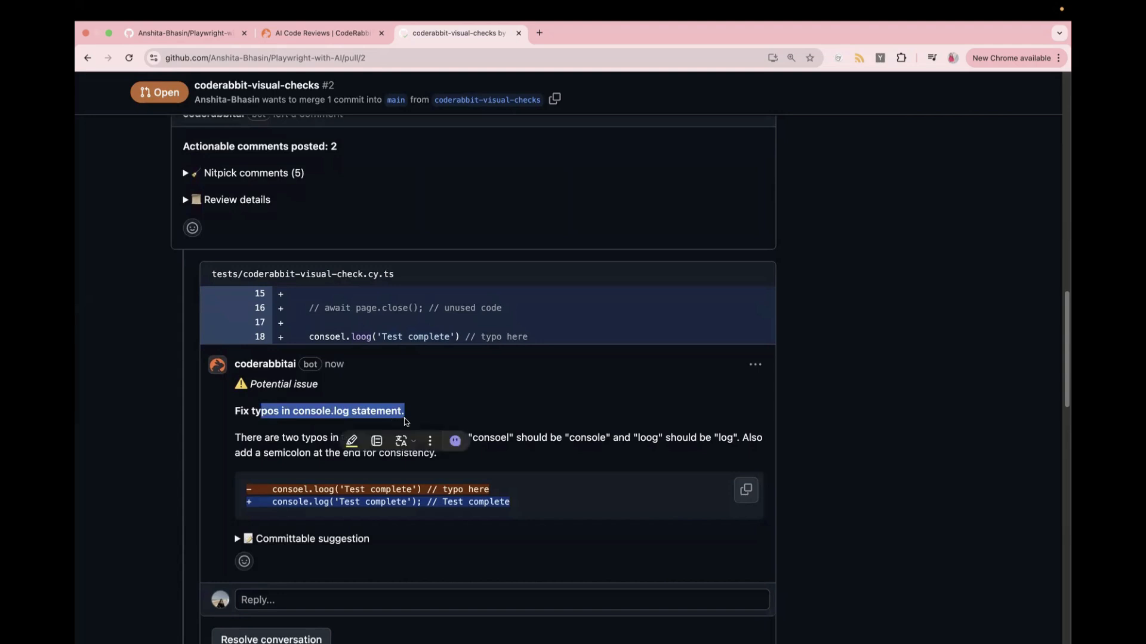
scroll(down, 3)
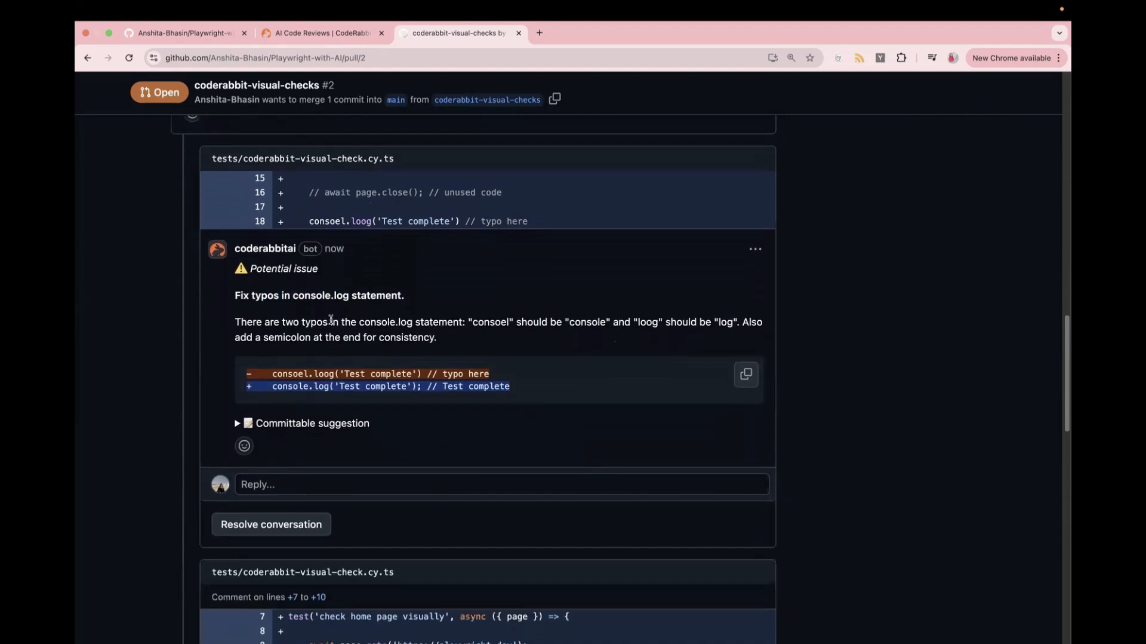
mouse_move(497, 314)
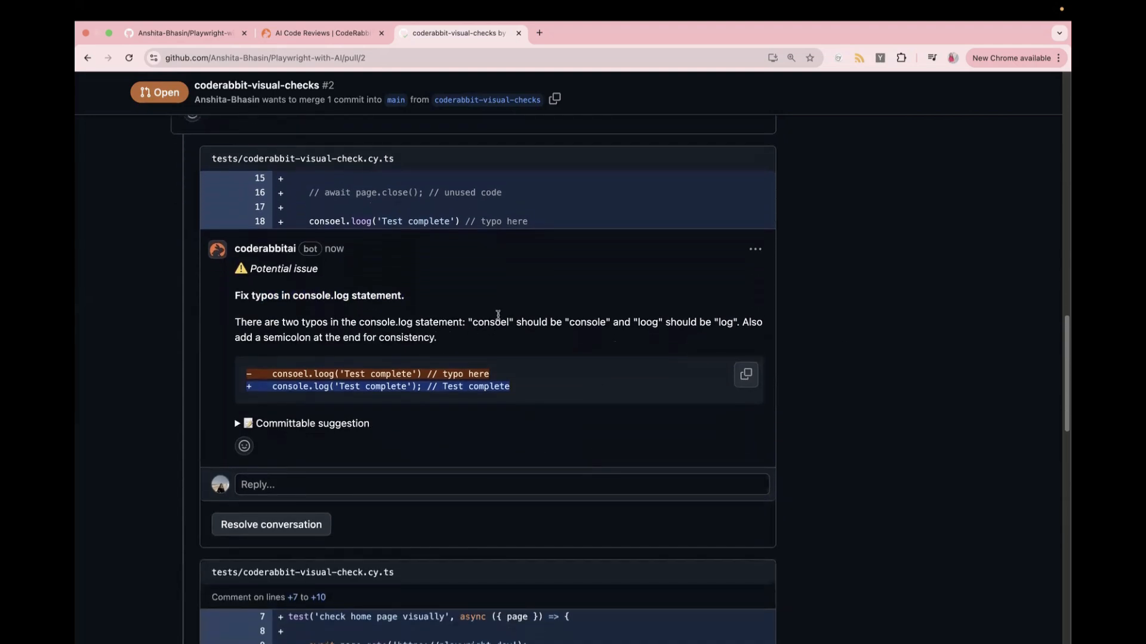
mouse_move(654, 326)
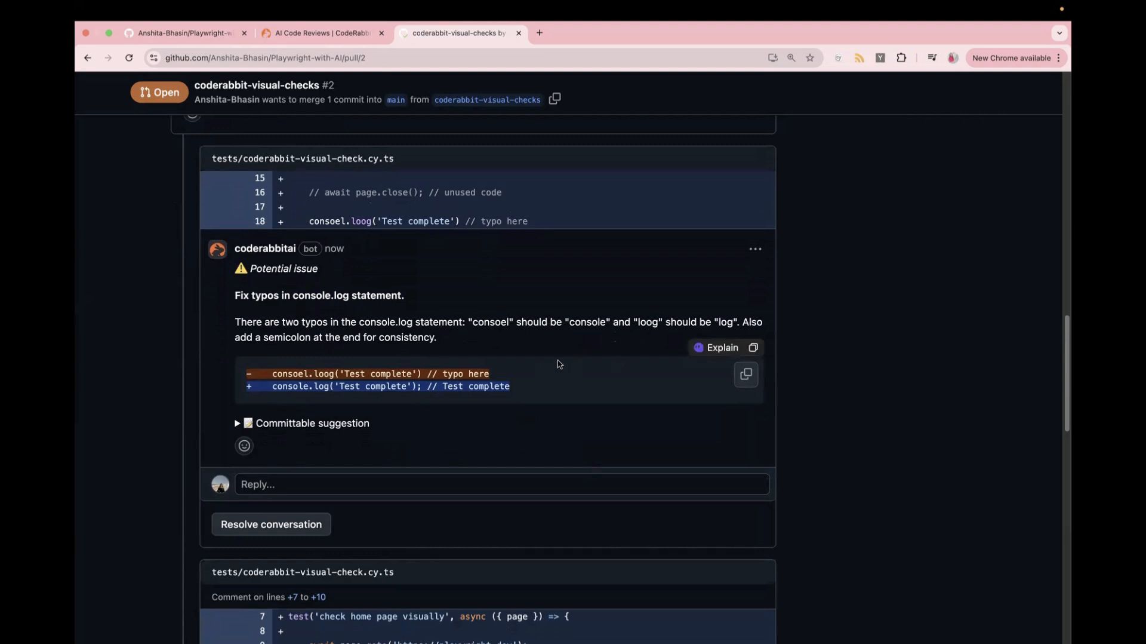
mouse_move(482, 341)
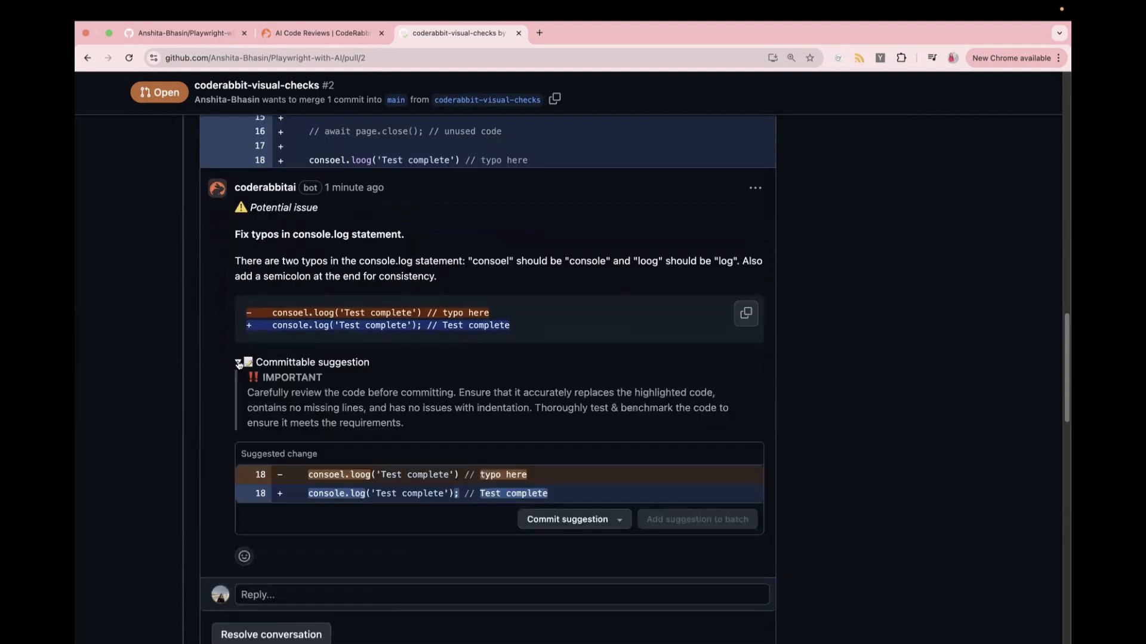
Commit CodeRabbit's console.log typo fix with the default message to pull request #2.
scroll(down, 3)
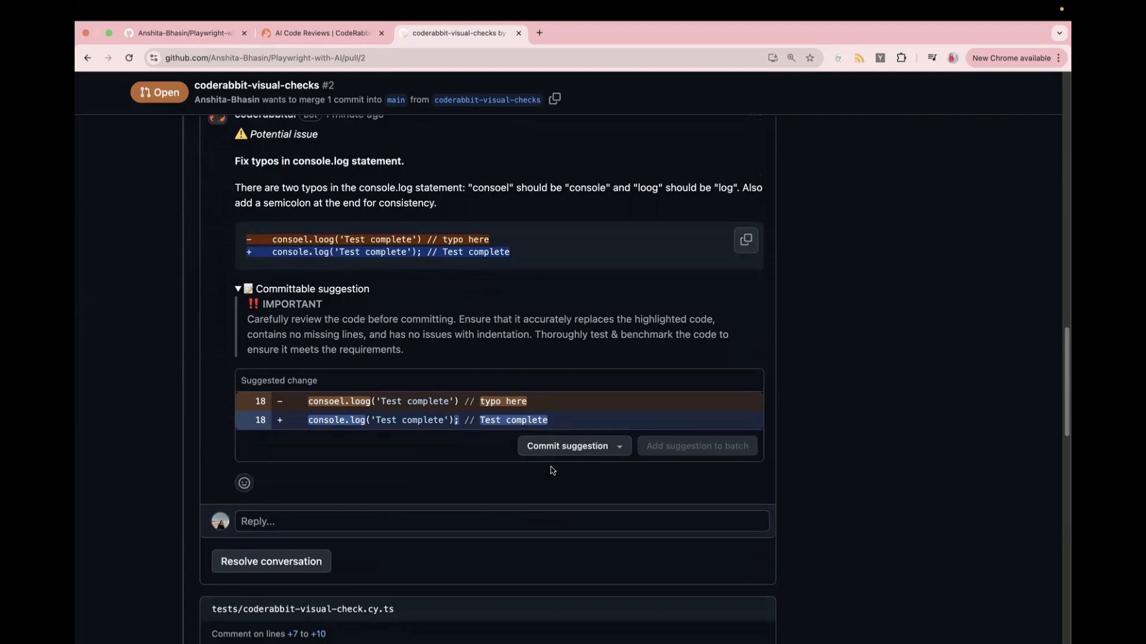
click(567, 446)
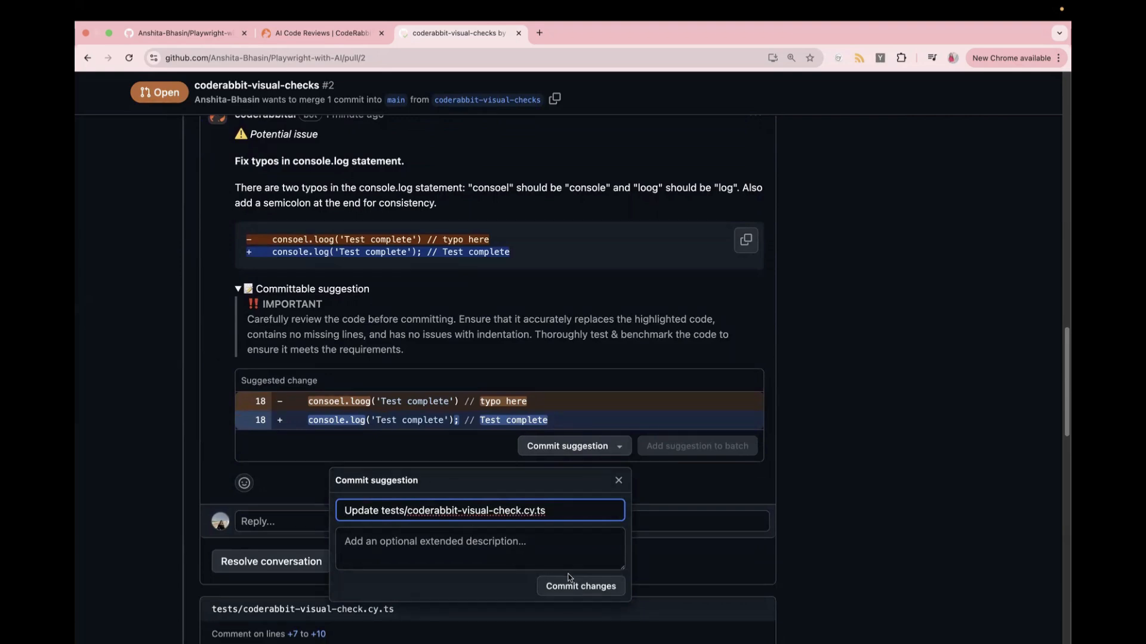
click(580, 585)
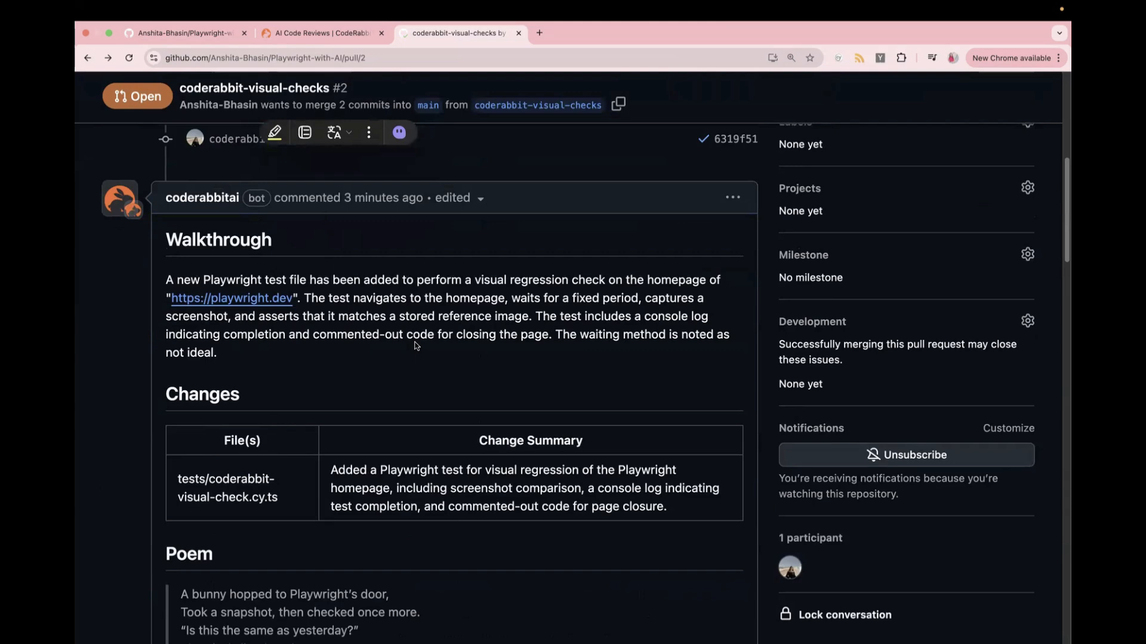
mouse_move(379, 362)
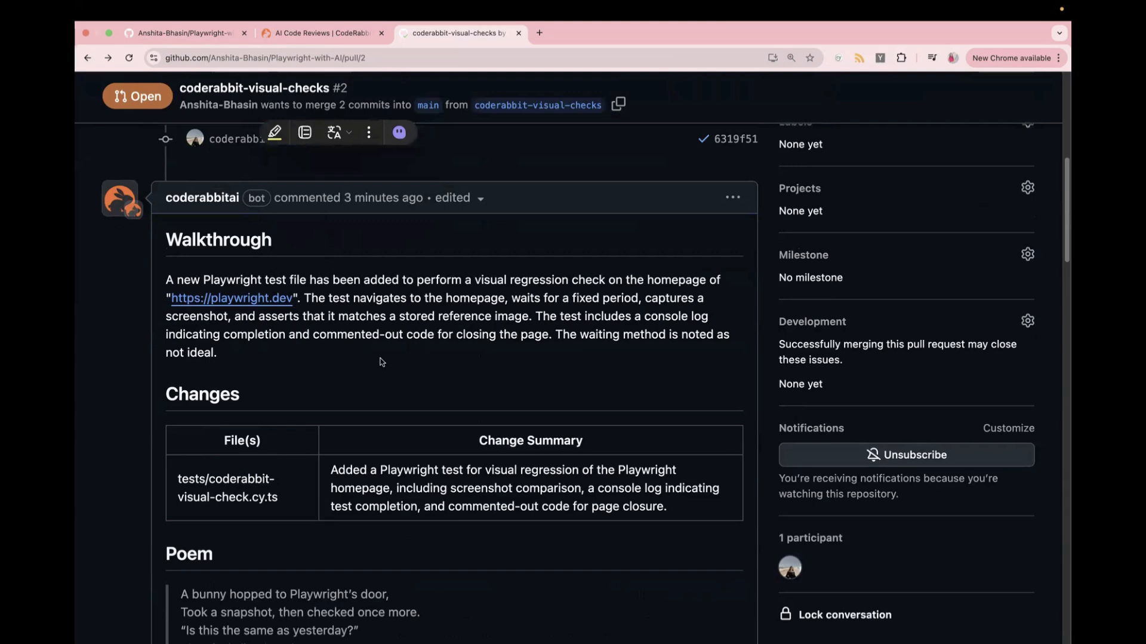
scroll(down, 3)
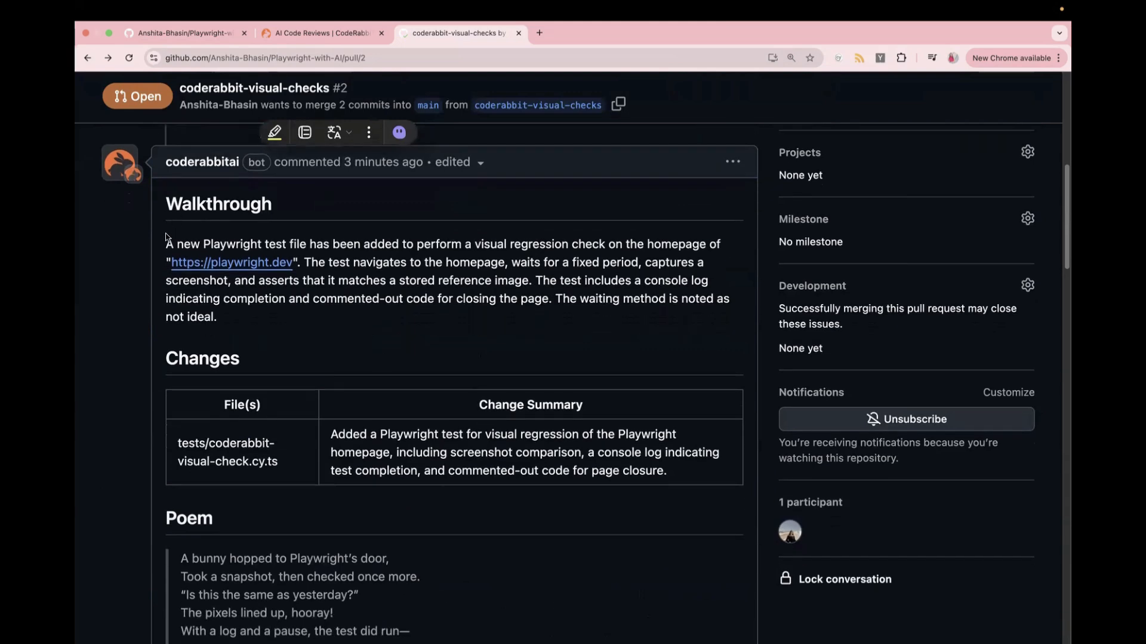
scroll(down, 3)
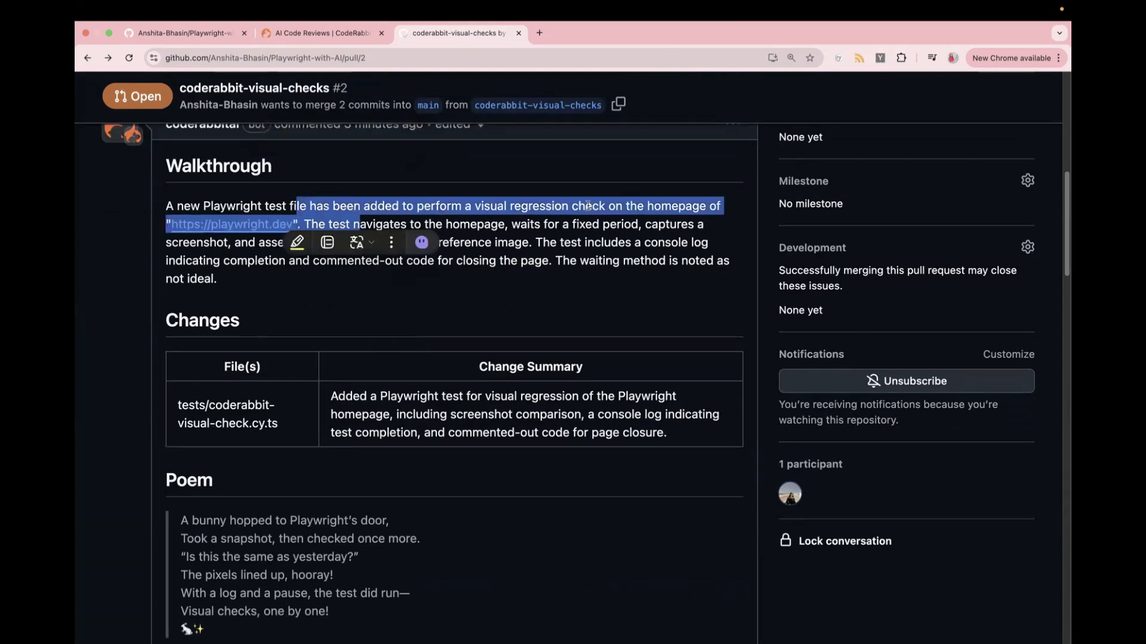
click(422, 243)
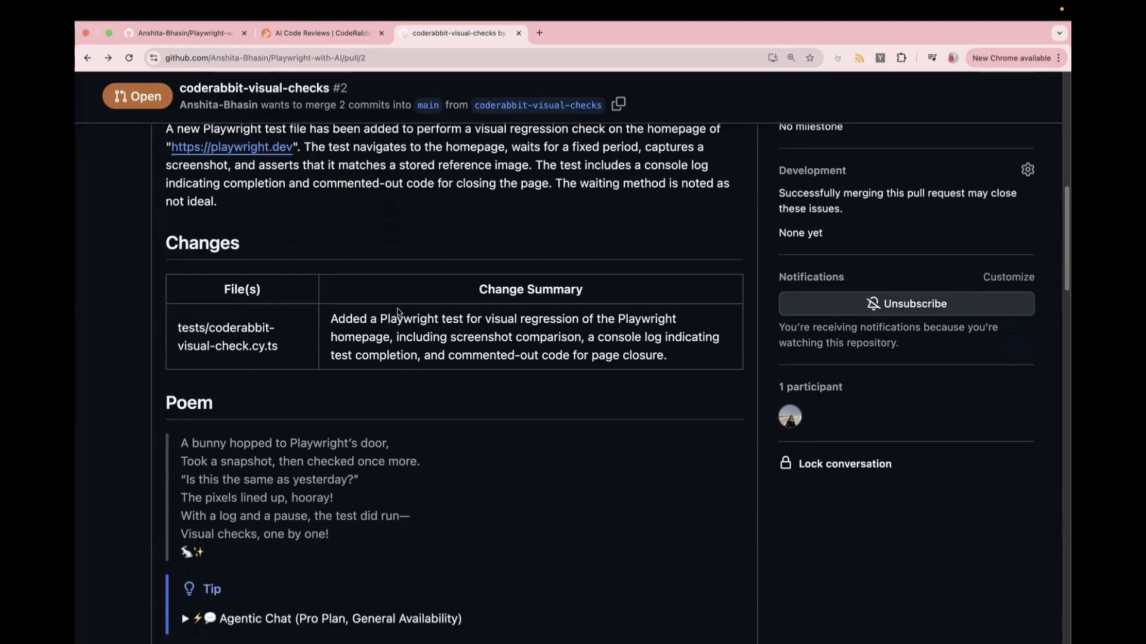
scroll(down, 3)
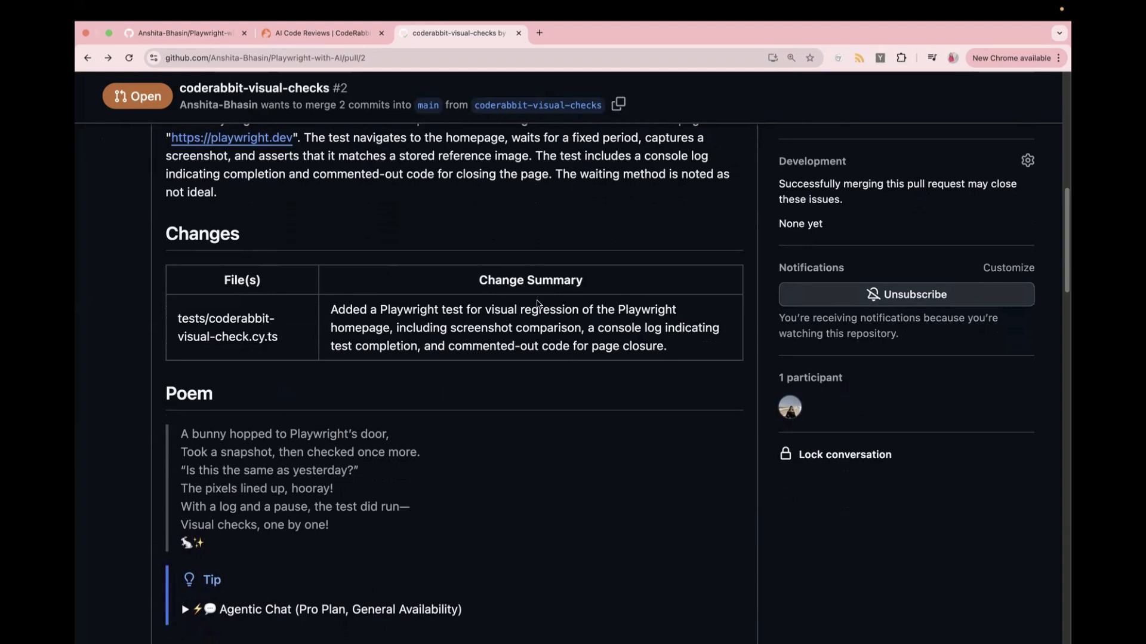
mouse_move(516, 392)
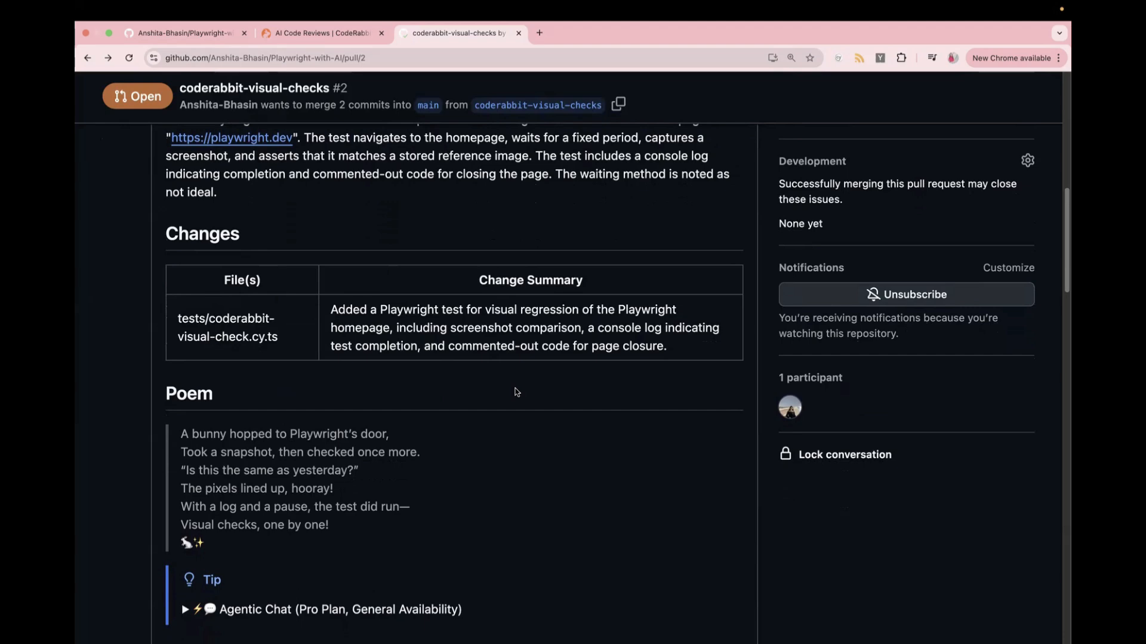
mouse_move(405, 414)
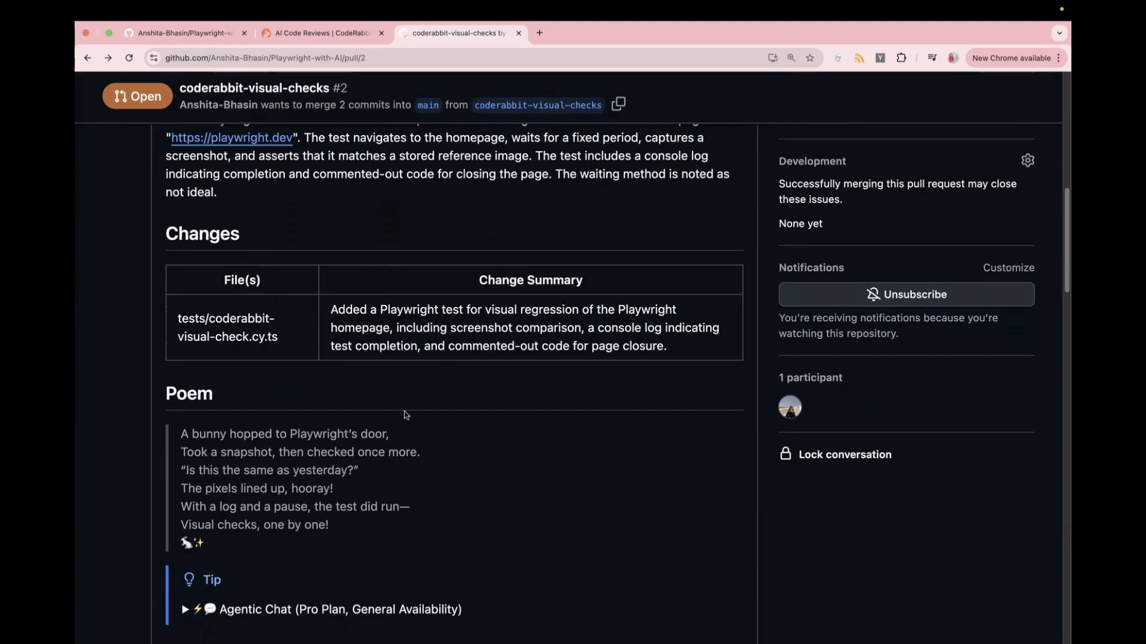
scroll(down, 3)
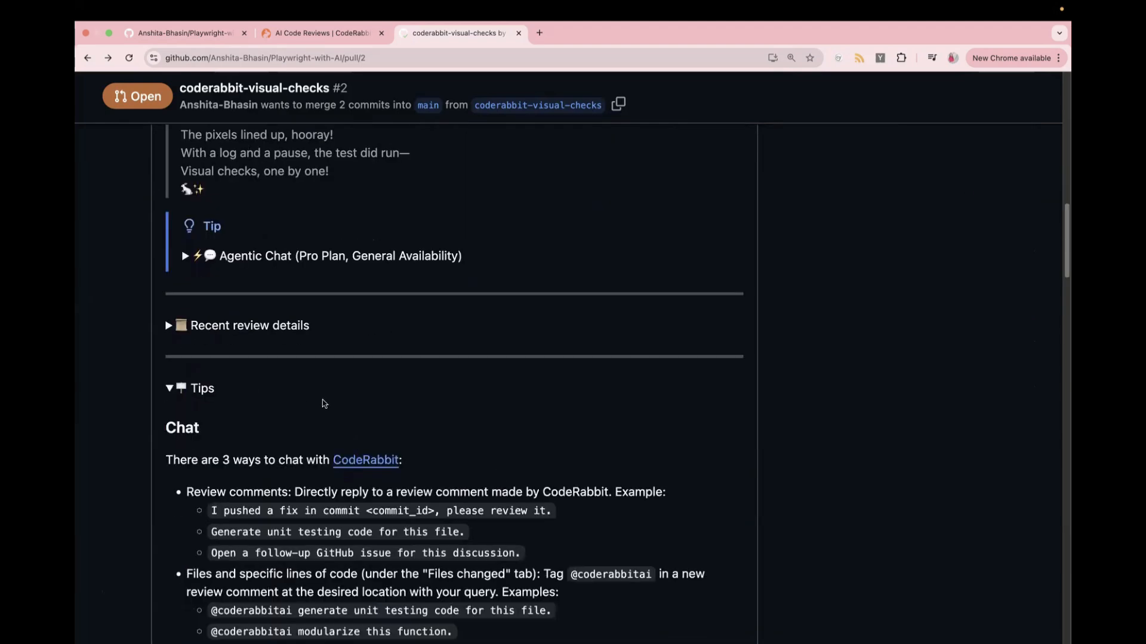
scroll(down, 3)
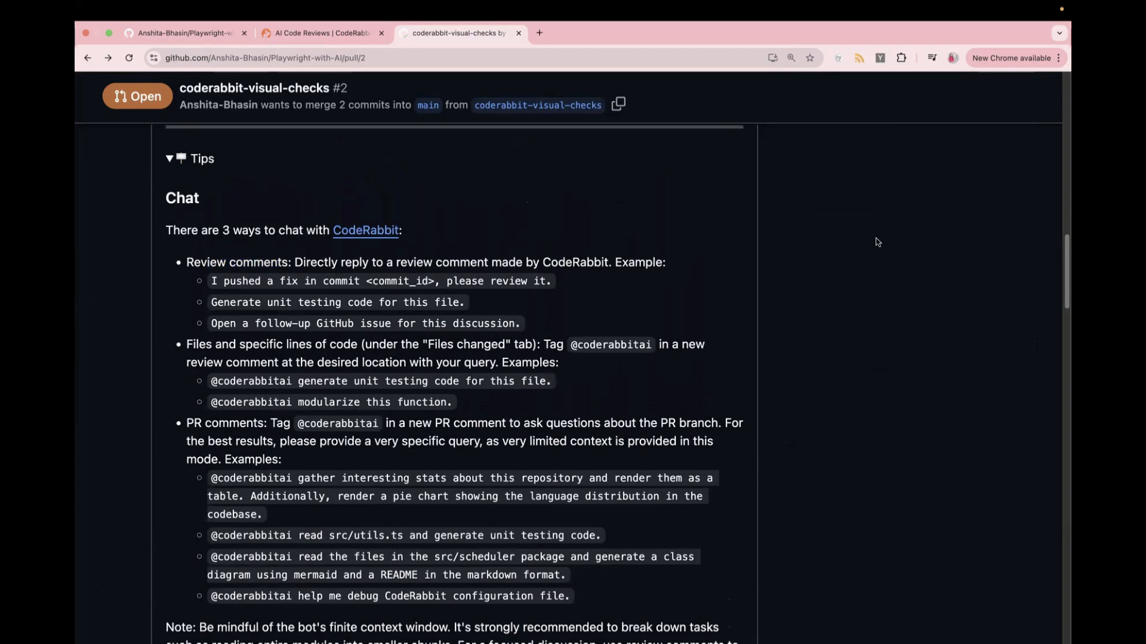
scroll(down, 3)
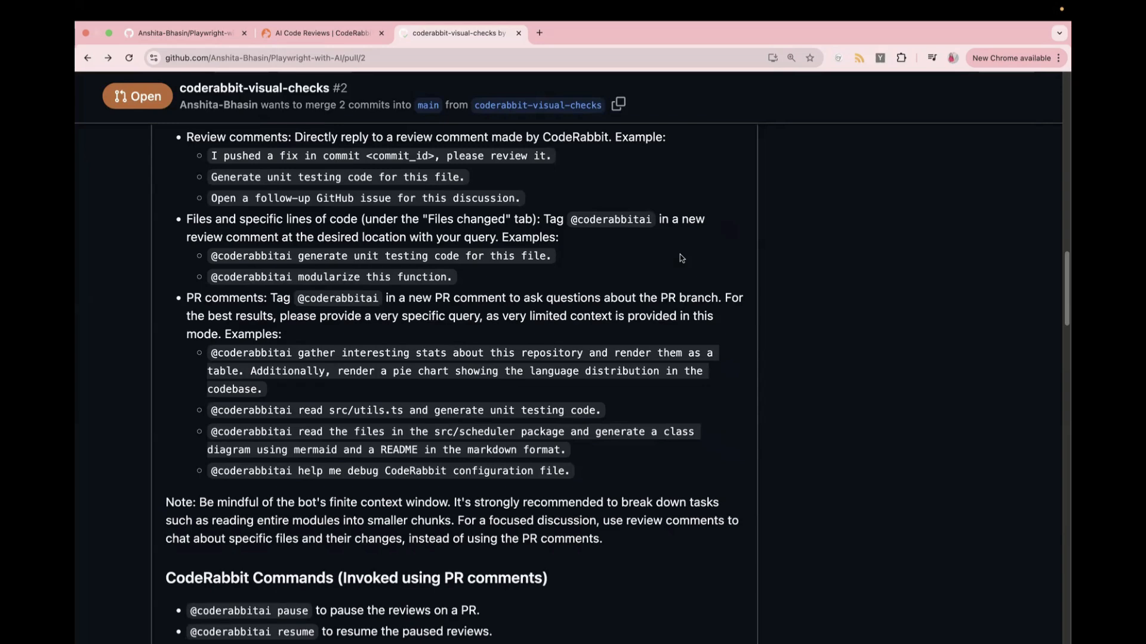
scroll(down, 3)
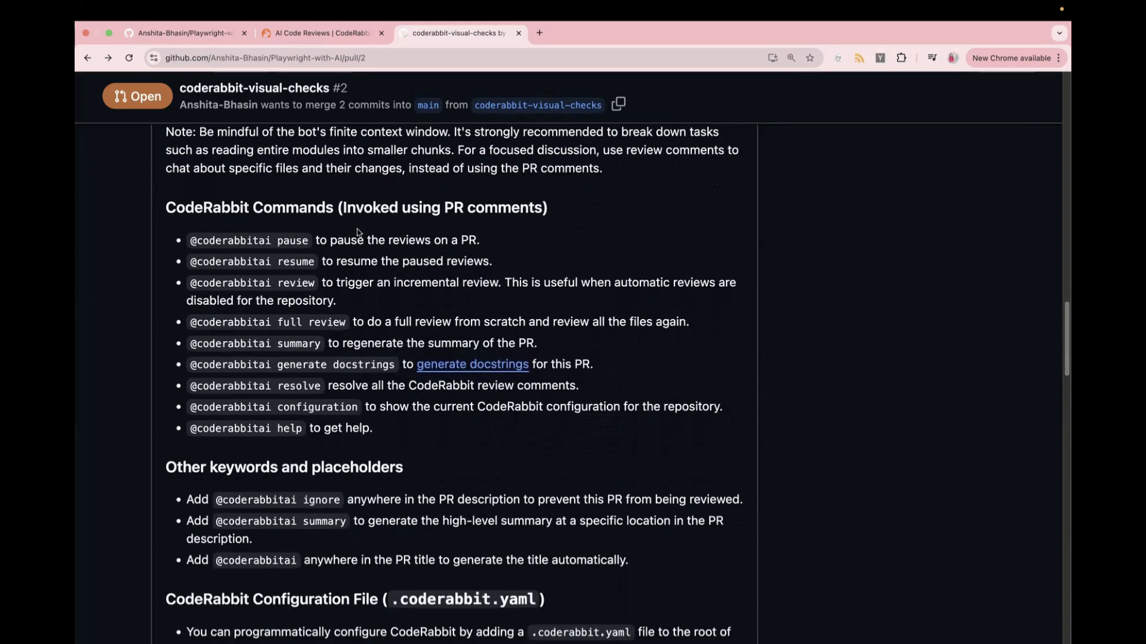
mouse_move(367, 255)
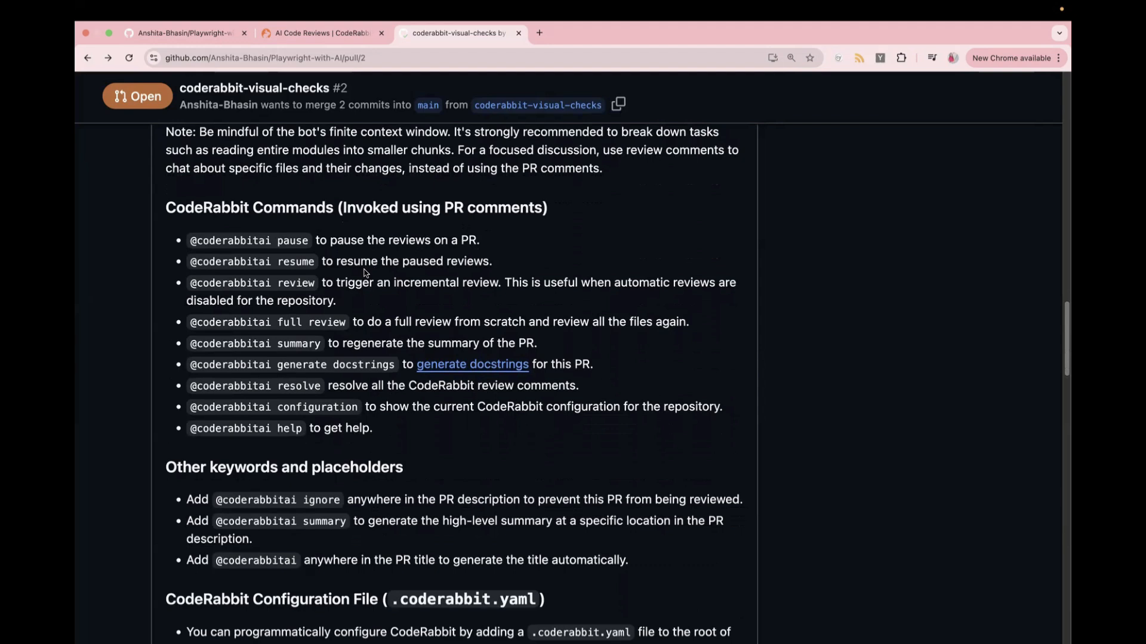
mouse_move(359, 296)
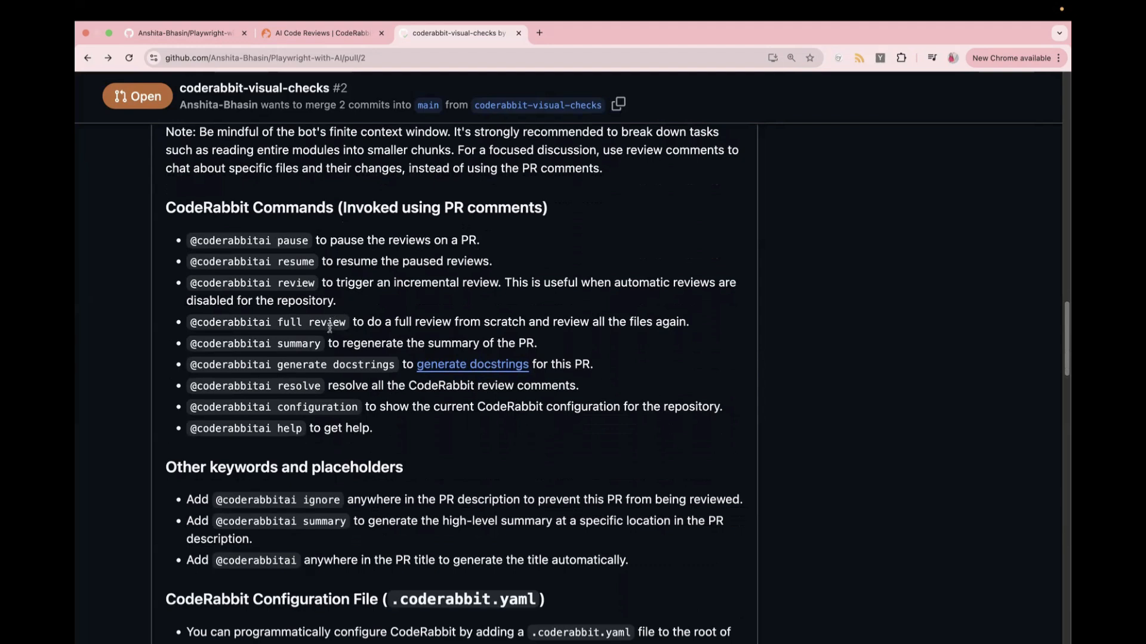
double_click(254, 343)
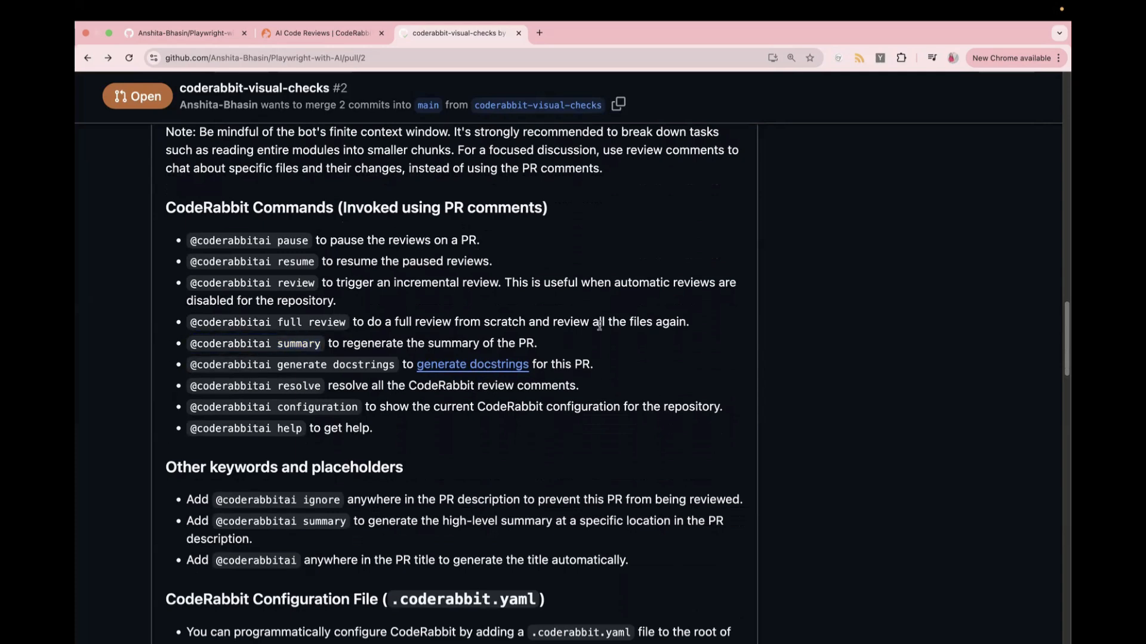
scroll(down, 3)
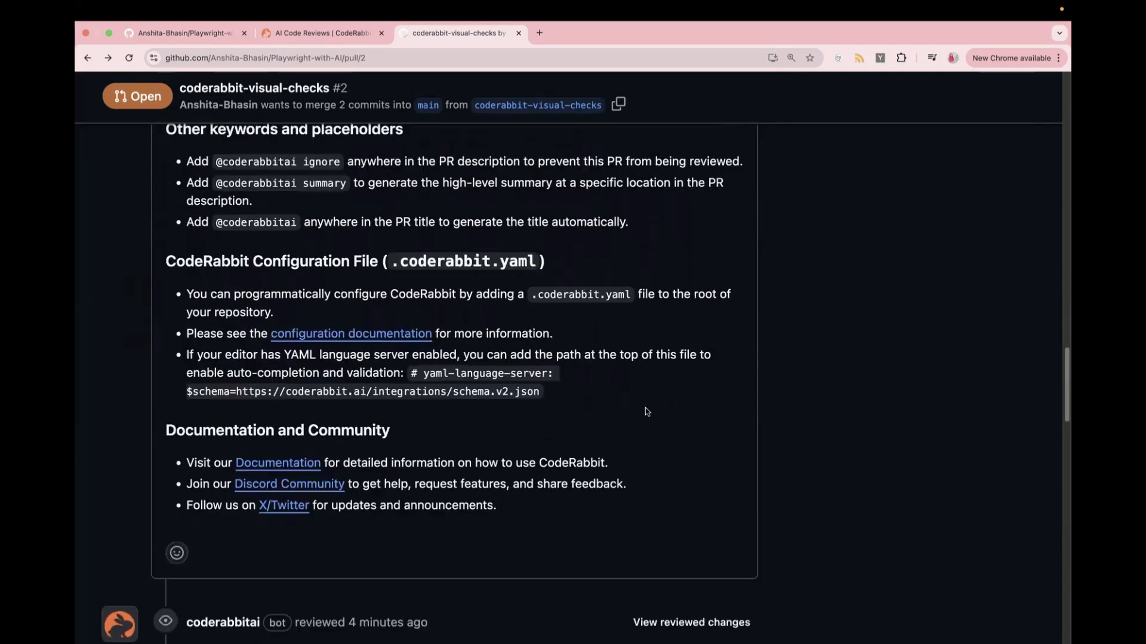
mouse_move(453, 424)
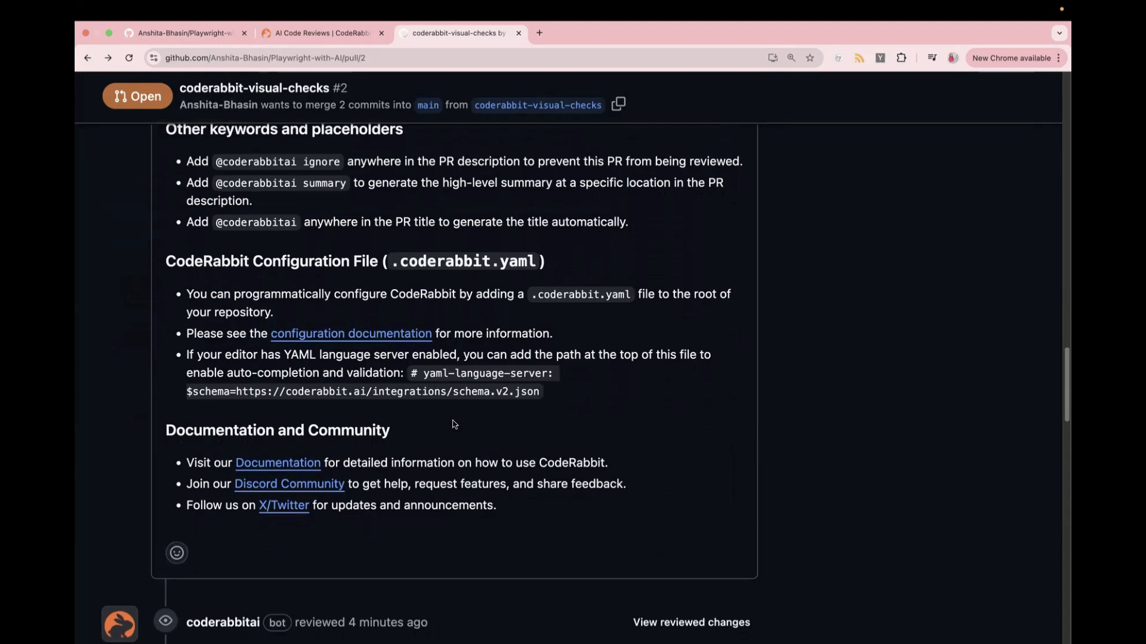
mouse_move(423, 418)
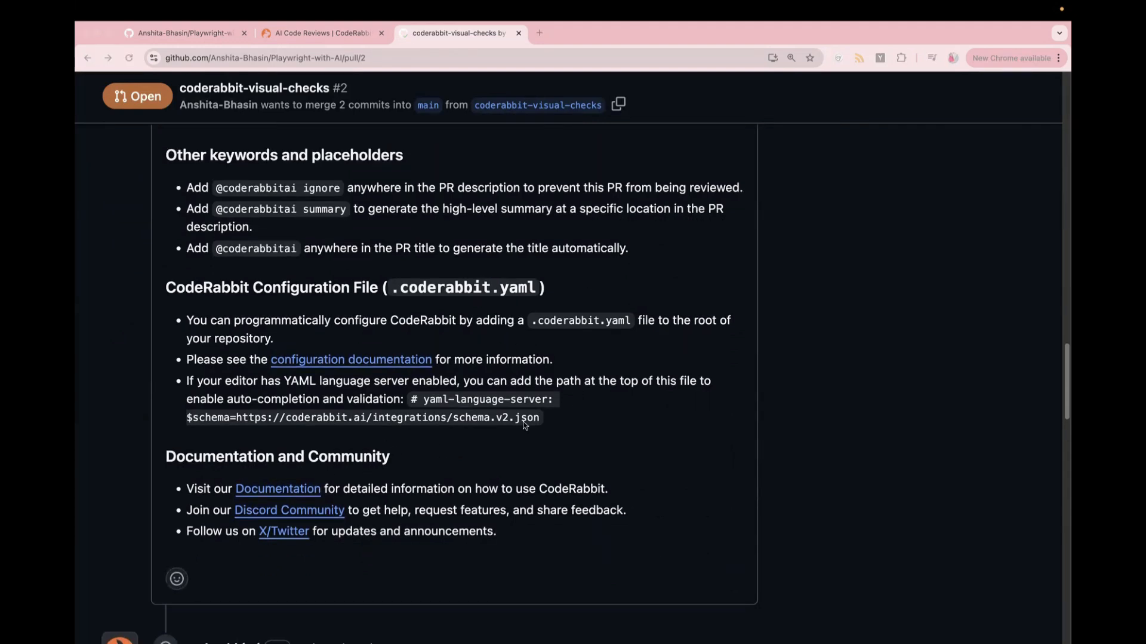
scroll(up, 3)
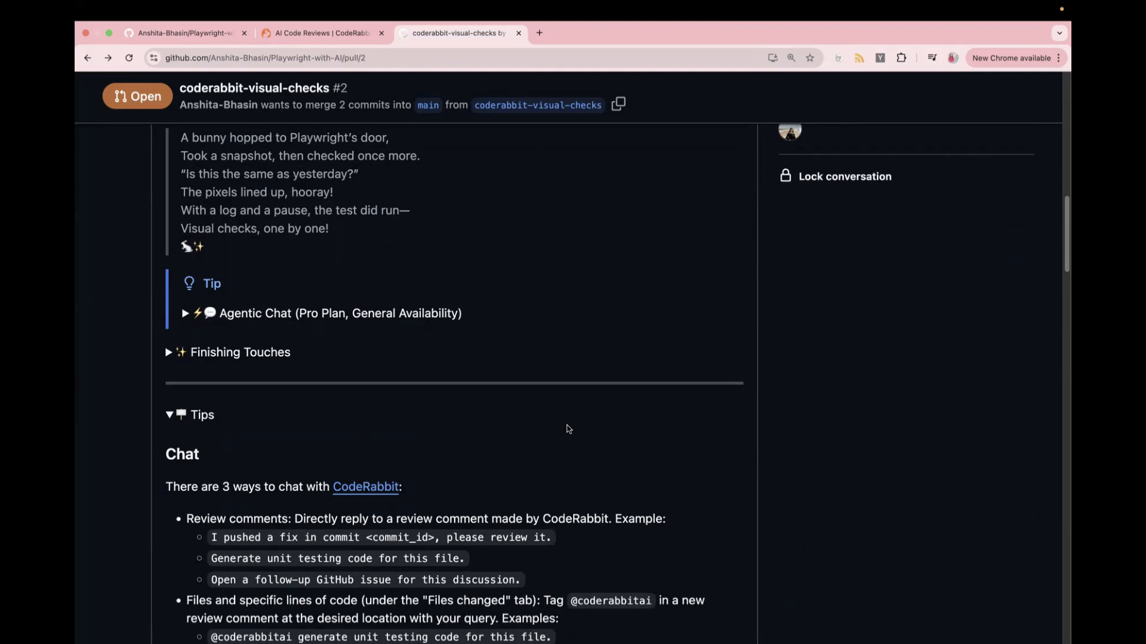
mouse_move(863, 401)
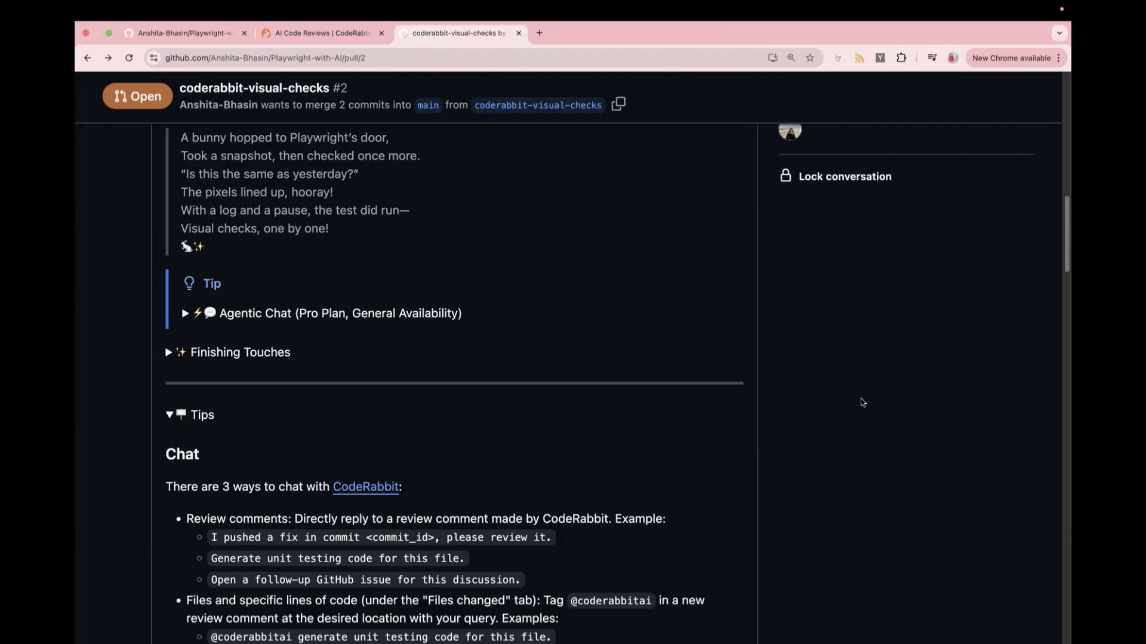